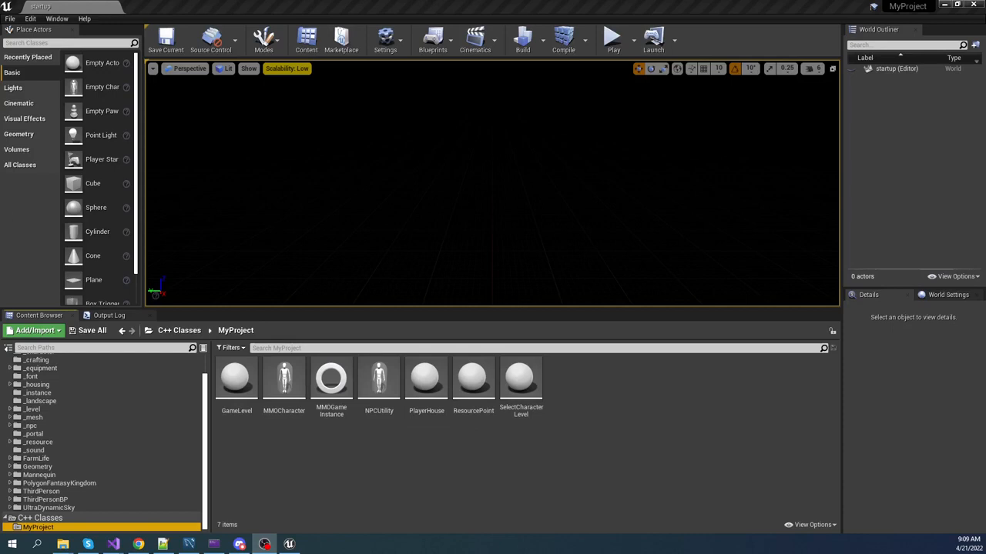
pyautogui.moveTo(754, 422)
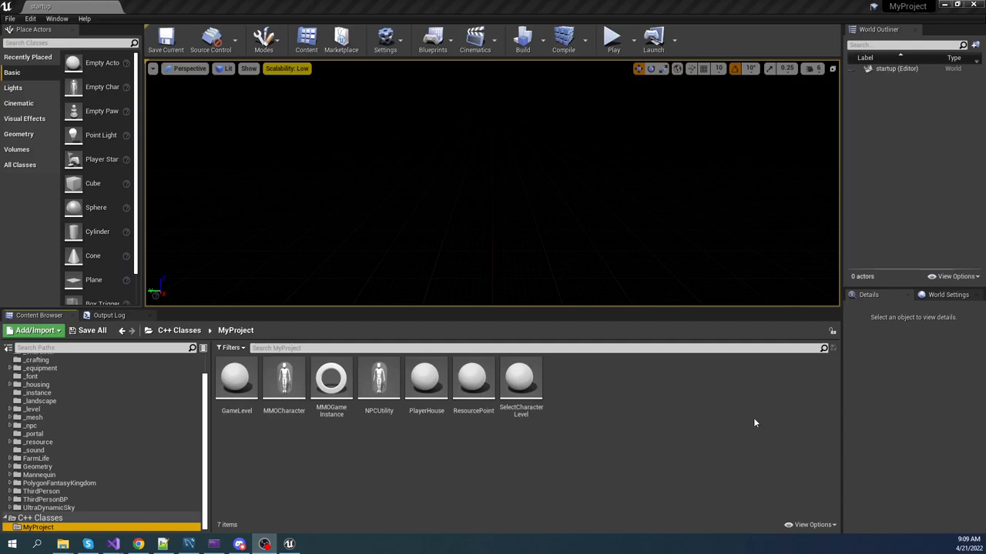
pyautogui.moveTo(671, 468)
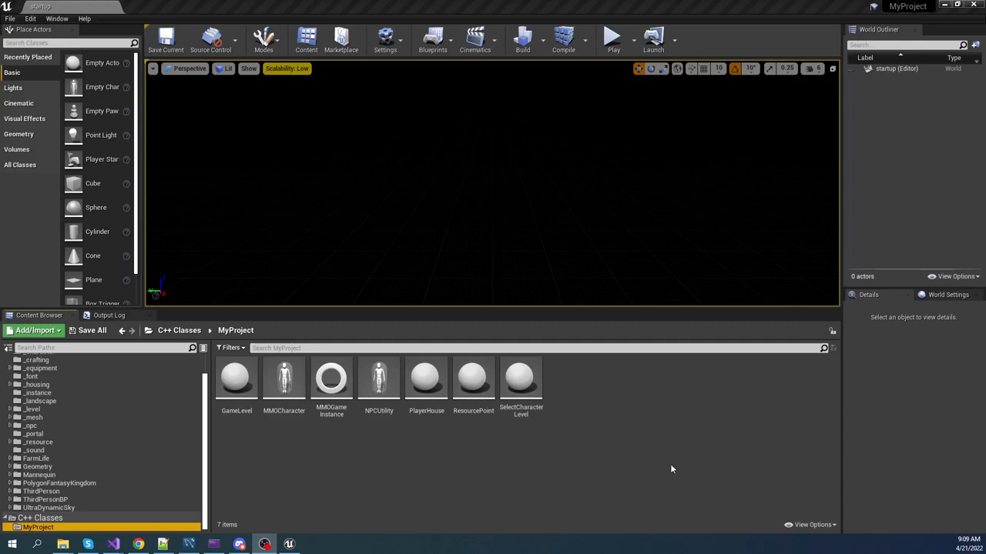
pyautogui.moveTo(442, 470)
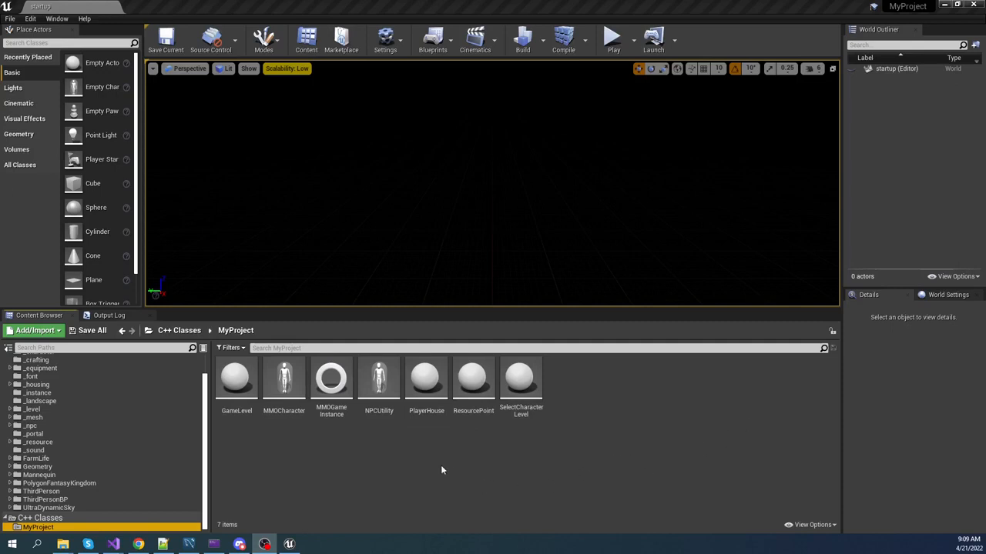
pyautogui.moveTo(343, 452)
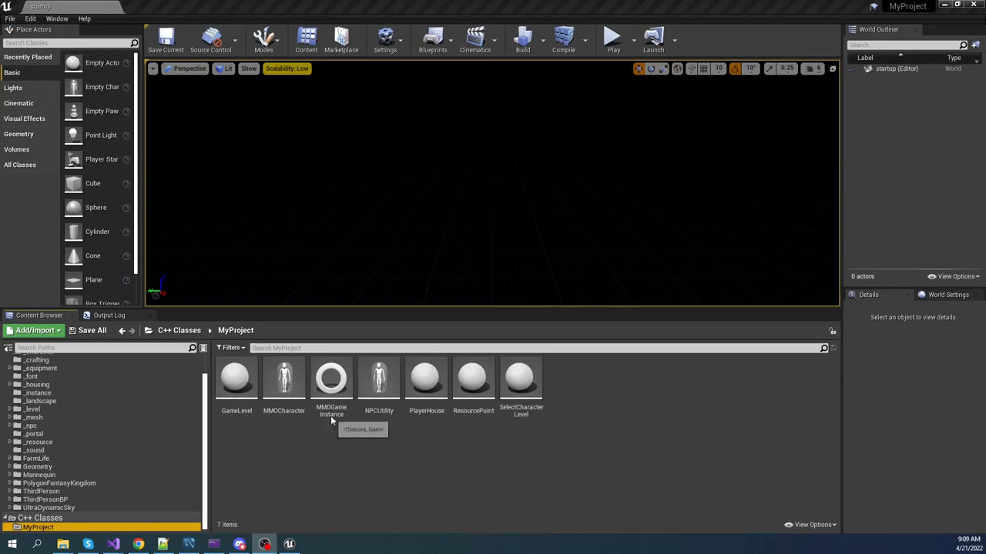
pyautogui.moveTo(336, 416)
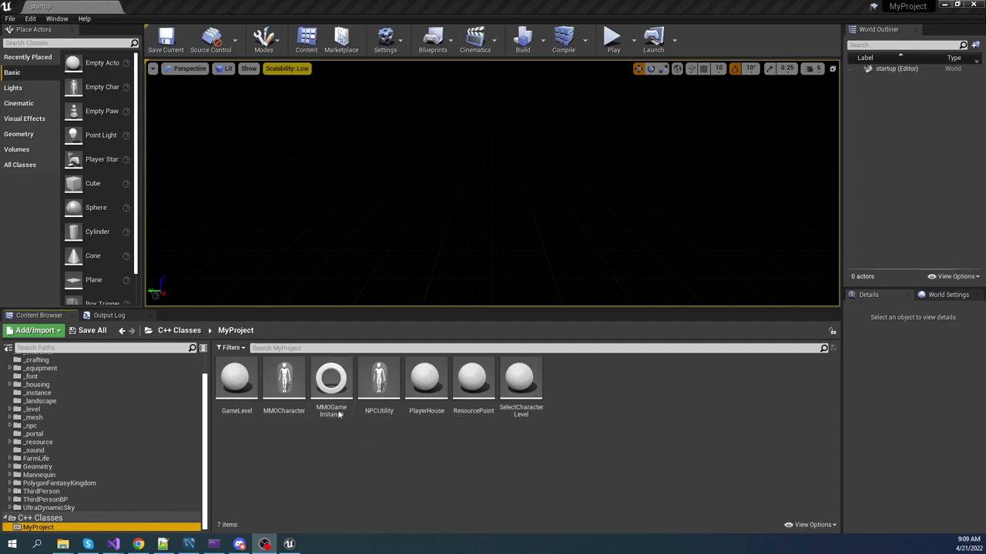
pyautogui.moveTo(331, 382)
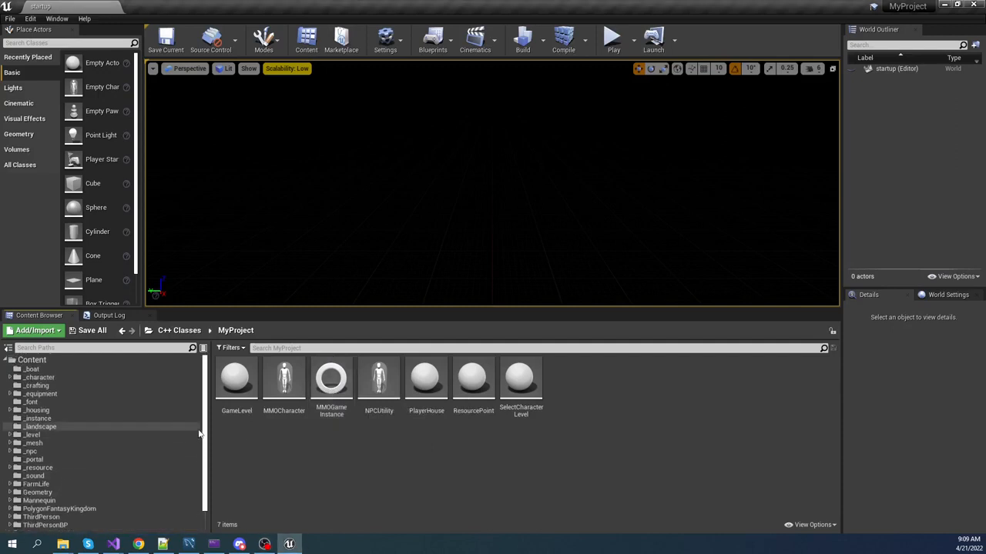
# Open bp_mmo_game_instance from the _instance content folder to view its class defaults.
pyautogui.click(36, 418)
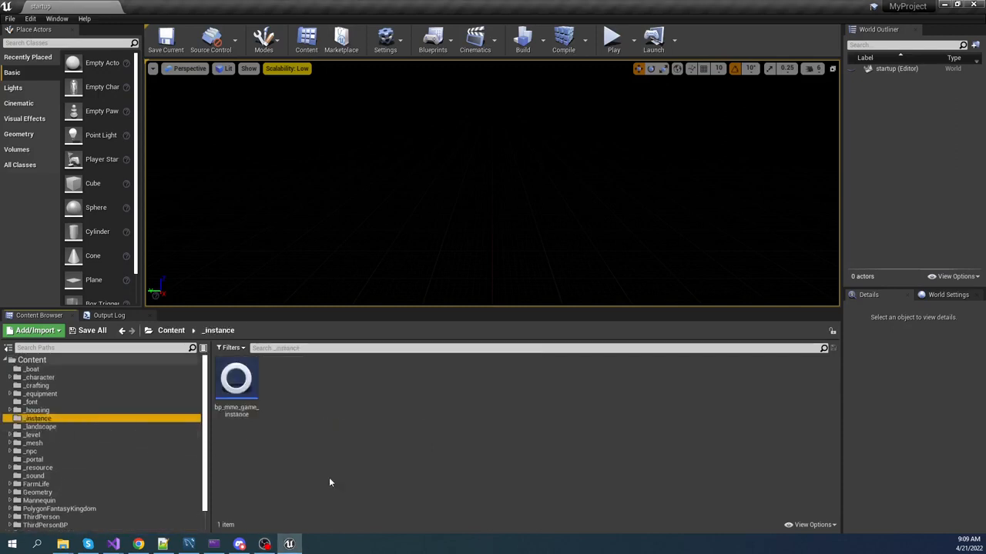
pyautogui.doubleClick(237, 379)
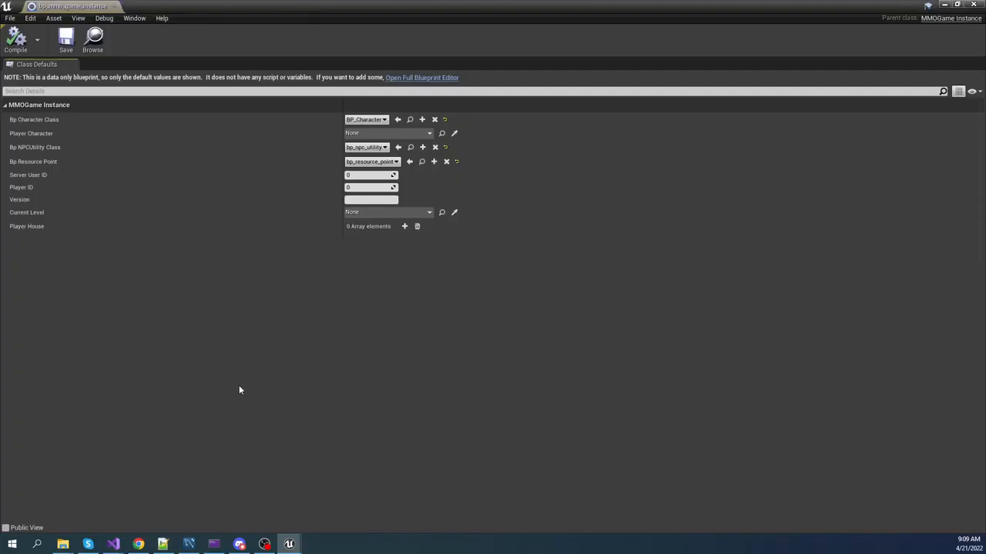
pyautogui.moveTo(422, 120)
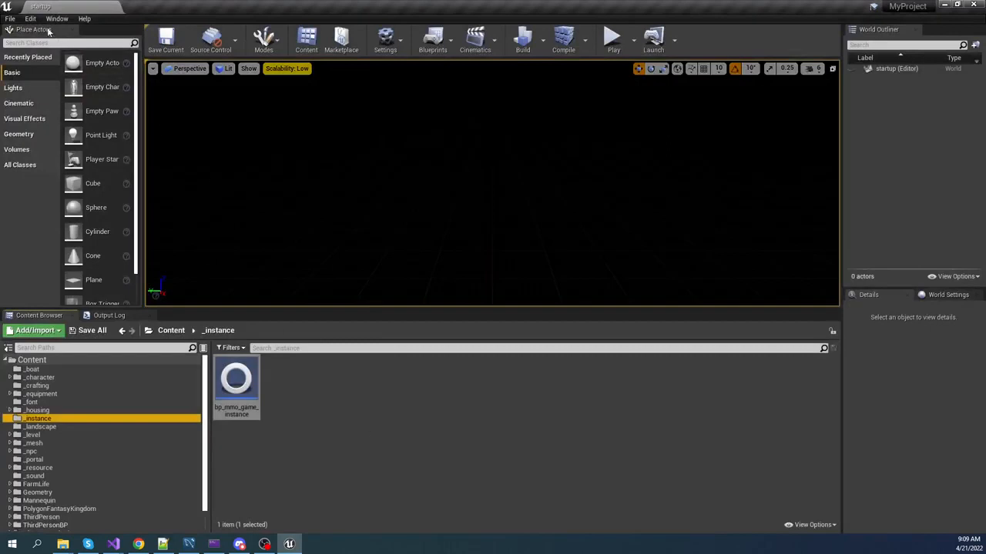
pyautogui.click(29, 18)
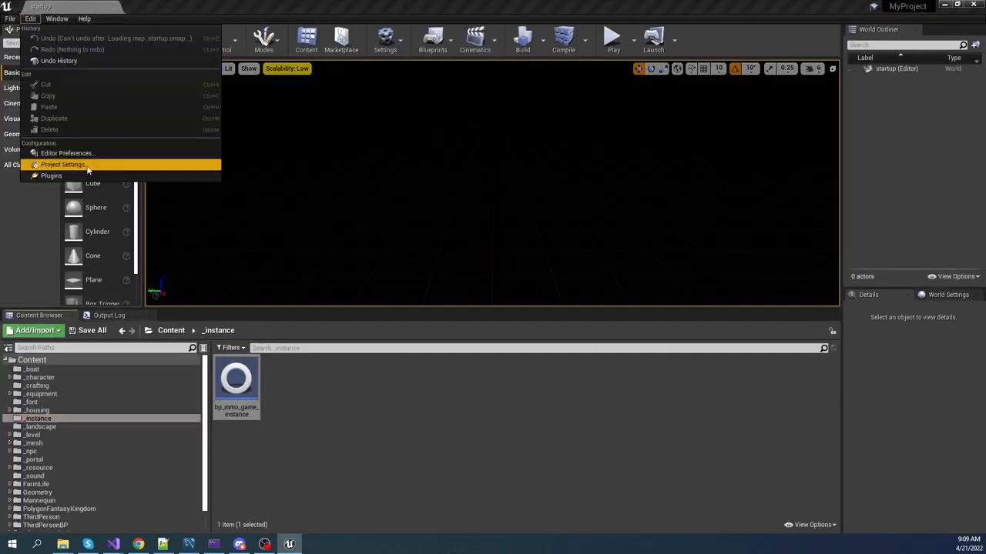
pyautogui.click(63, 165)
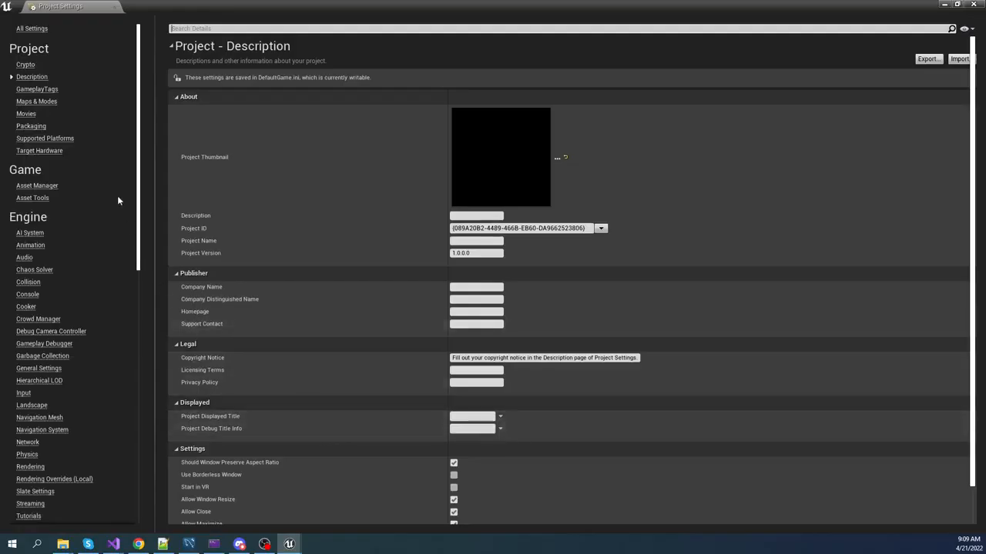
pyautogui.click(37, 102)
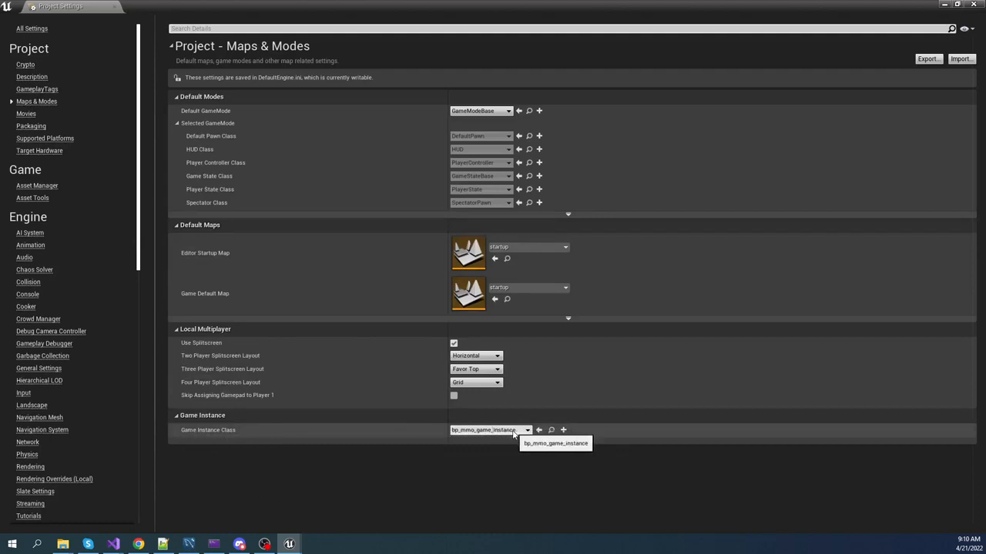
pyautogui.click(527, 430)
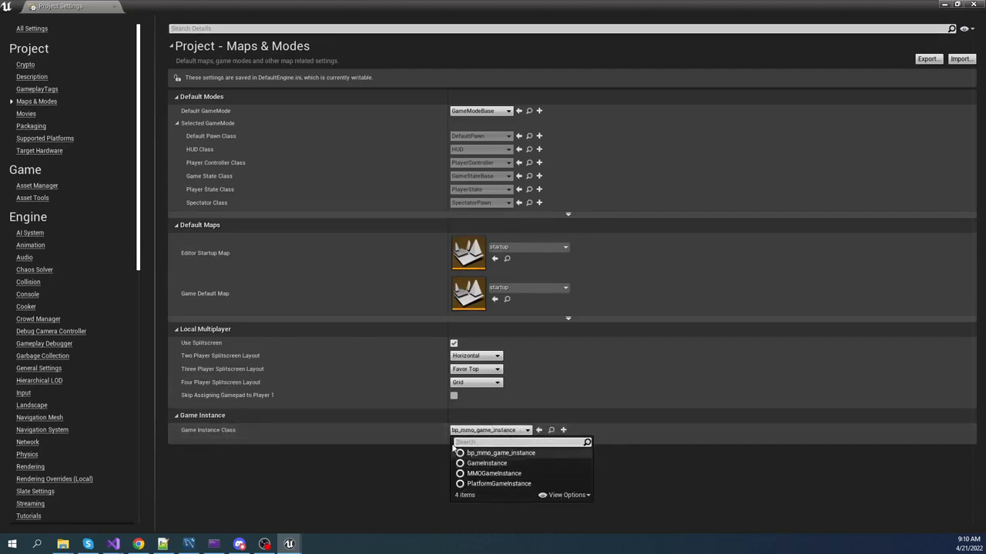
pyautogui.click(500, 453)
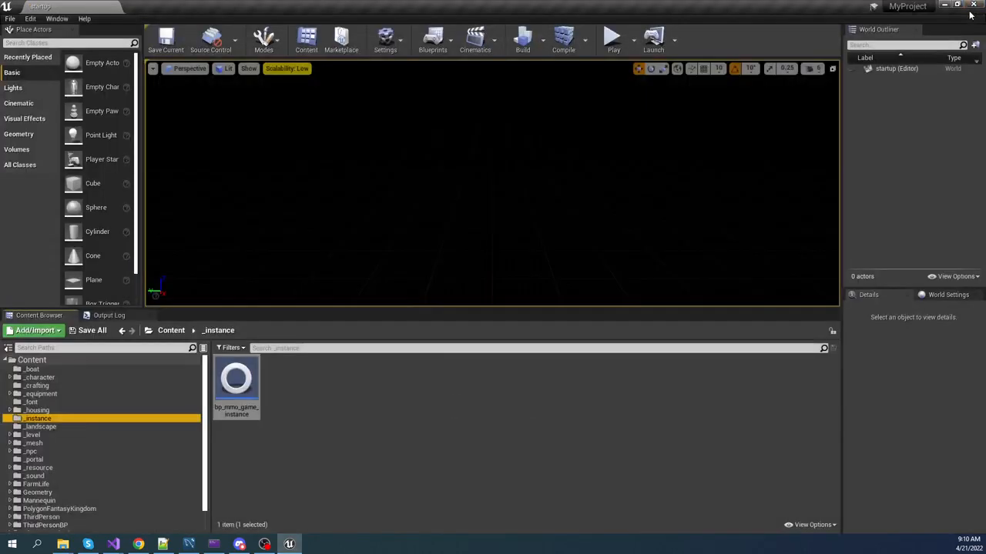
pyautogui.moveTo(908, 52)
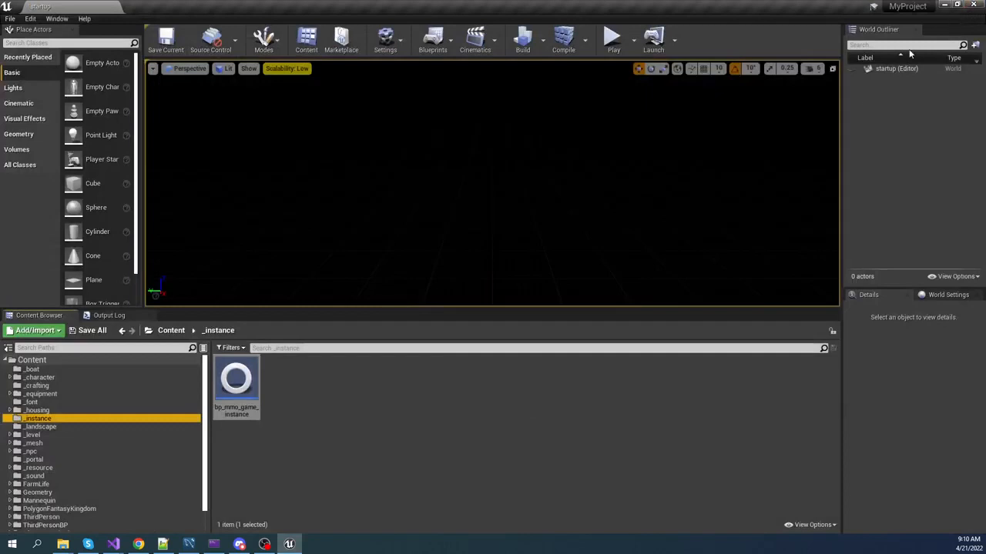
pyautogui.moveTo(422, 442)
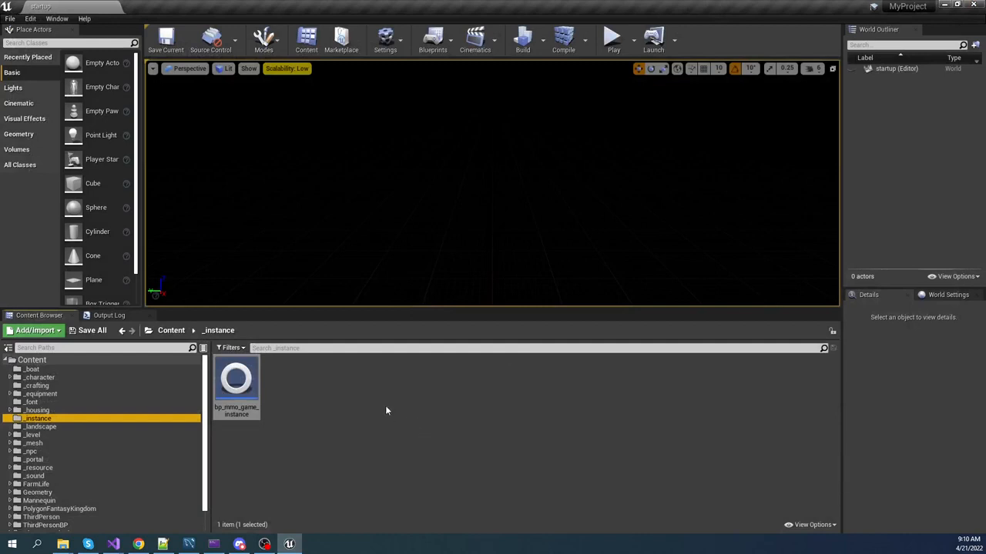
pyautogui.moveTo(311, 456)
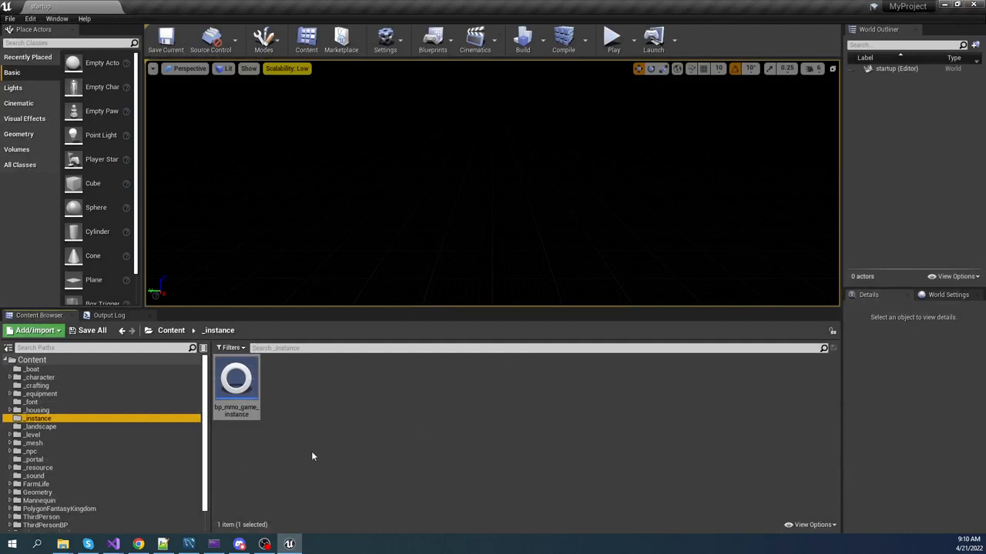
pyautogui.moveTo(210, 512)
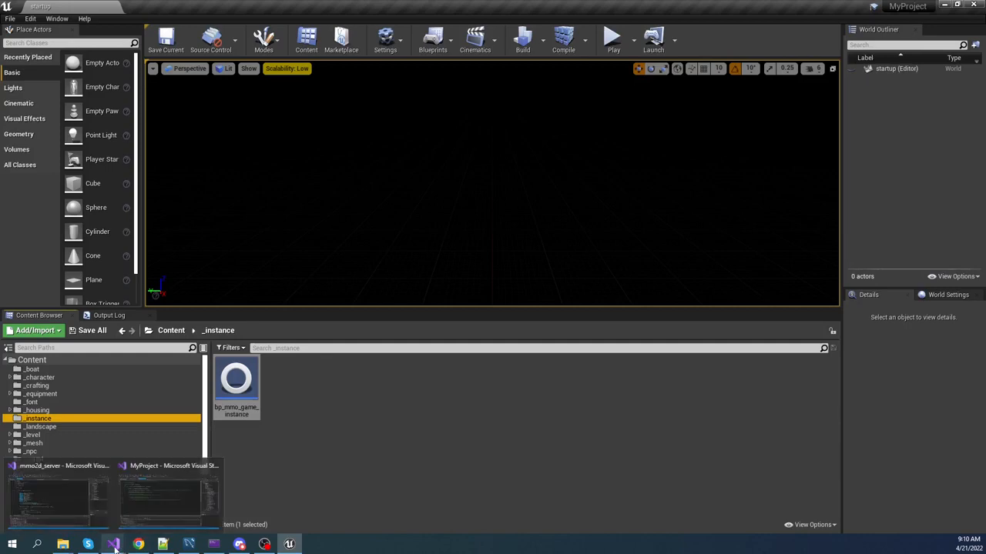
# Switch to the MyProject solution and review MyProject.Build.cs module dependencies.
pyautogui.click(110, 546)
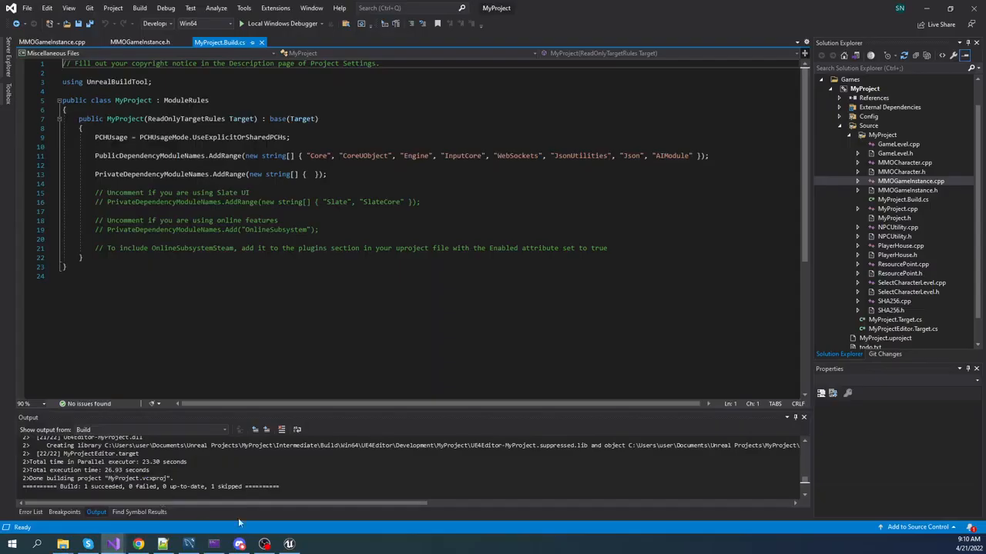
pyautogui.moveTo(681, 288)
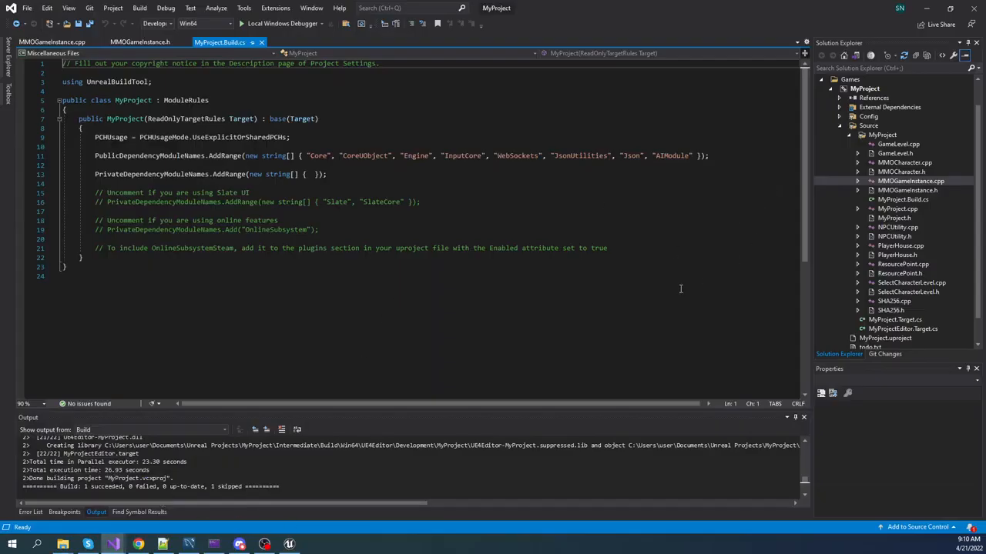
pyautogui.moveTo(678, 283)
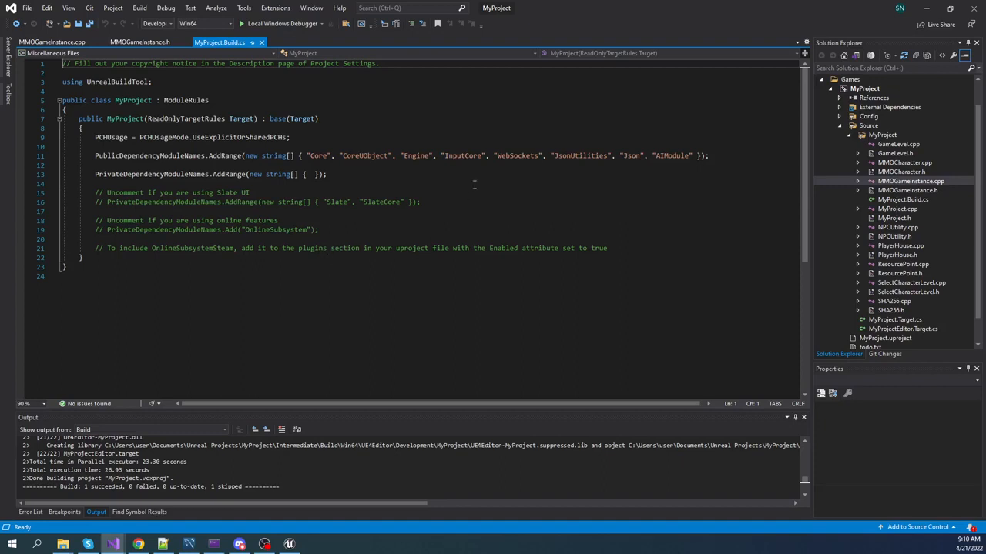
pyautogui.moveTo(291, 262)
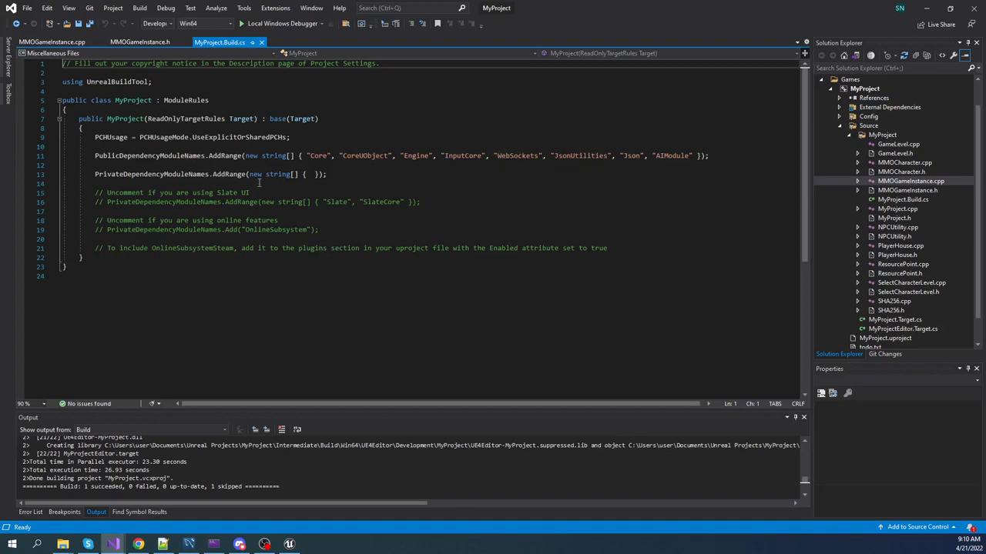
pyautogui.click(139, 42)
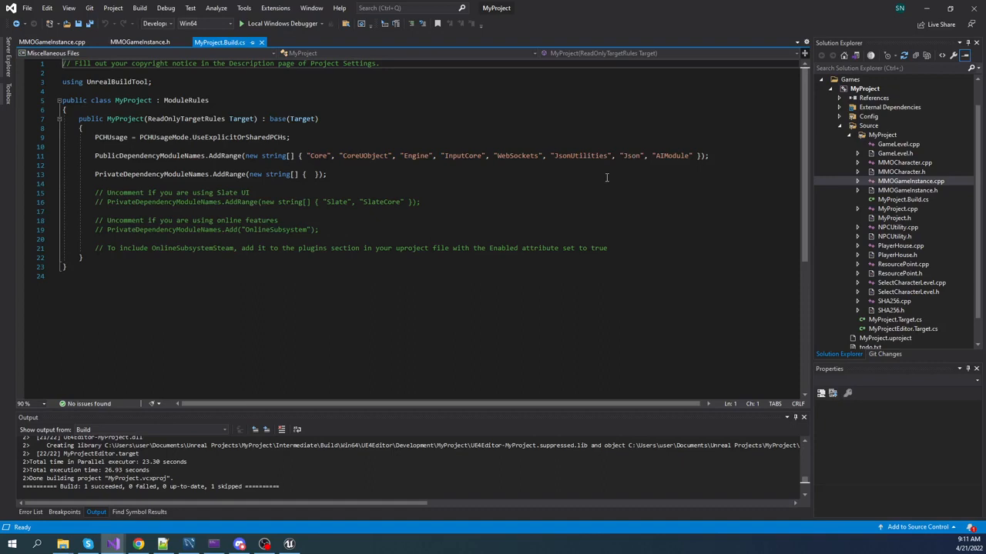
pyautogui.moveTo(573, 197)
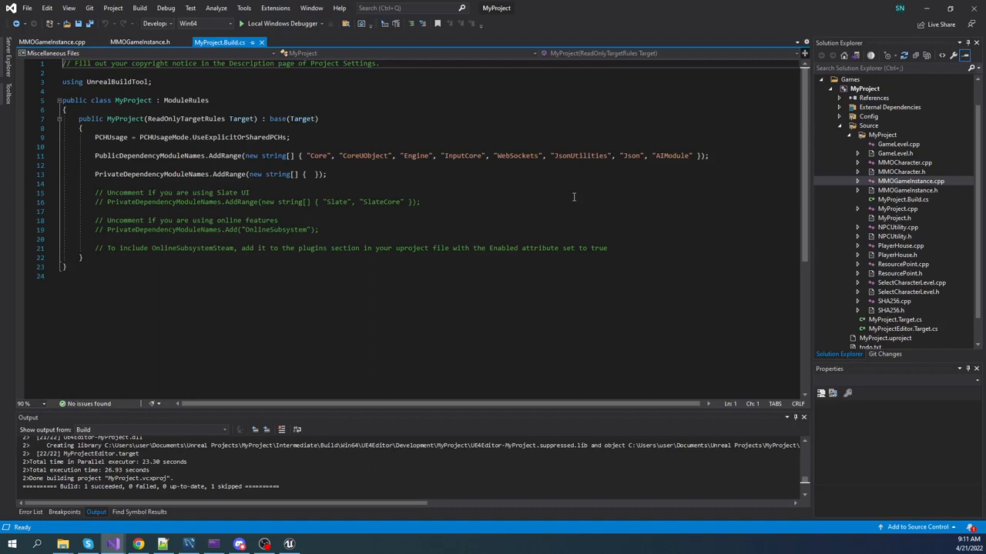
pyautogui.moveTo(443, 272)
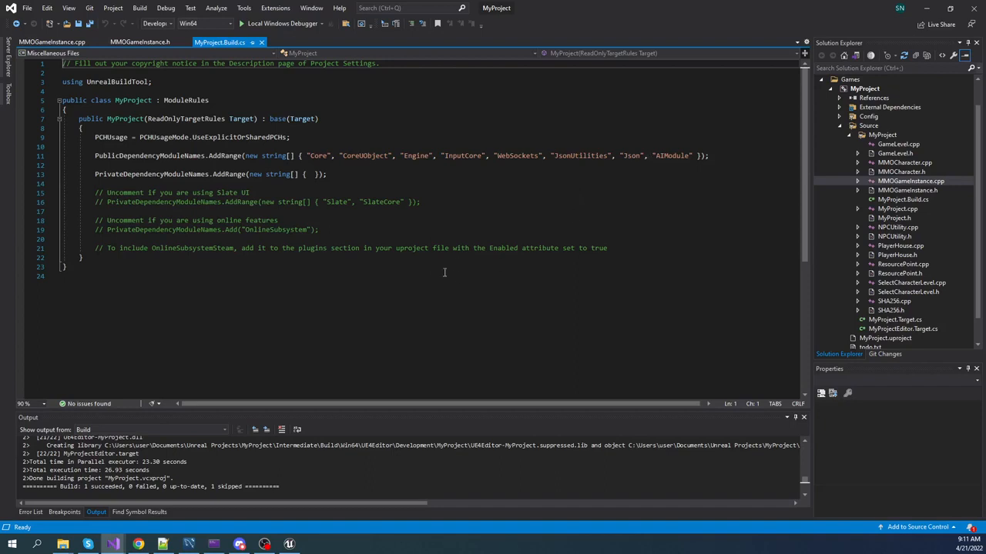
# Review MMOGameInstance.h from the UFUNCTION server calls down to the OnWebSocket callback declarations.
pyautogui.click(142, 42)
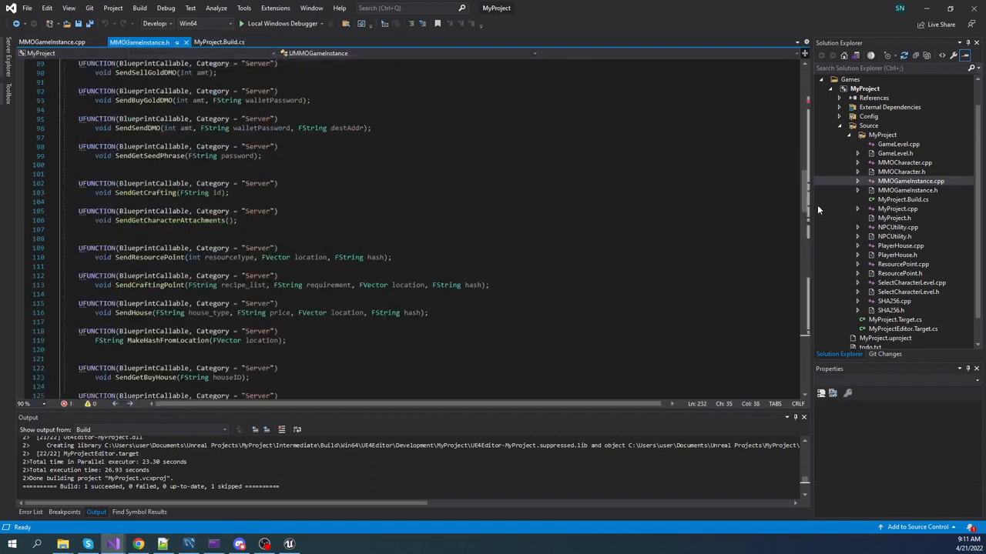
pyautogui.scroll(-3)
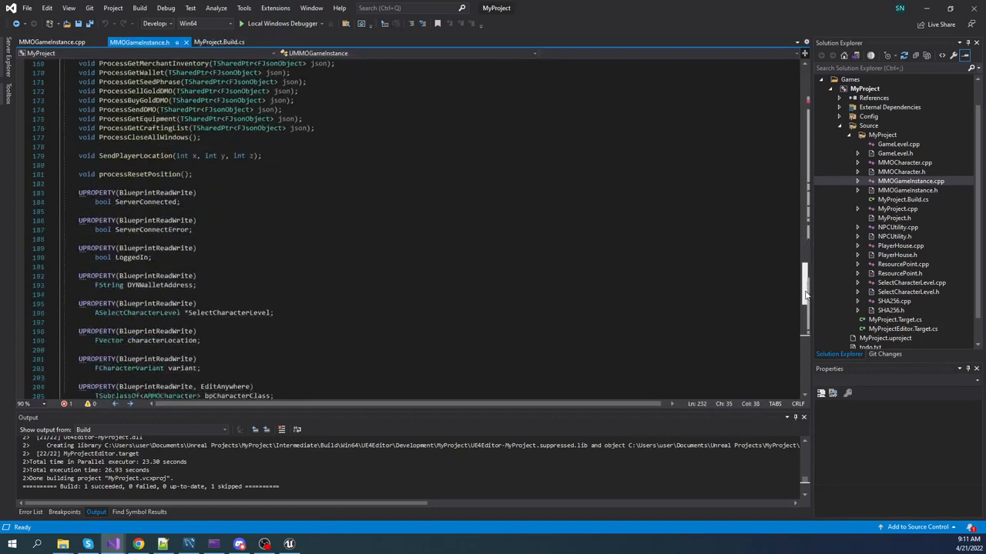
pyautogui.scroll(-3)
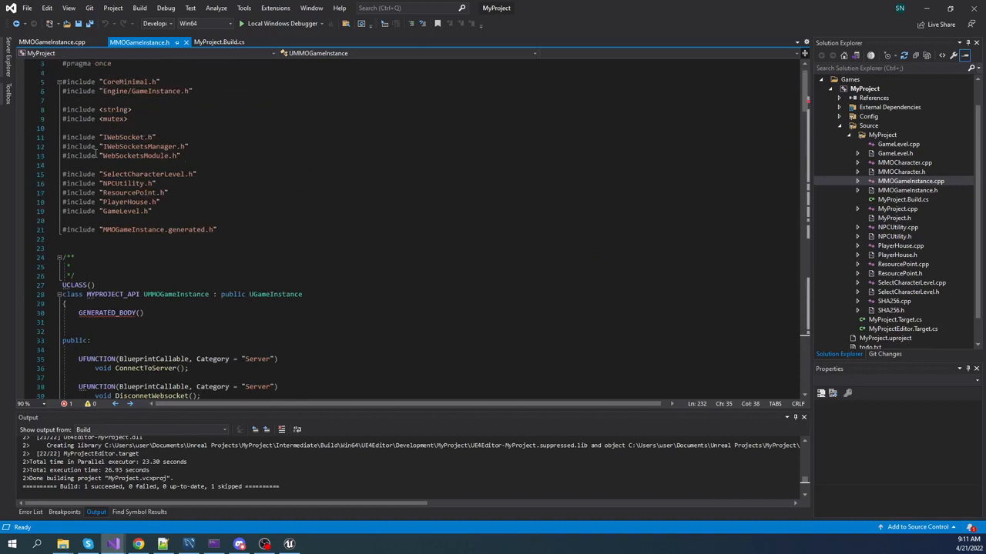
pyautogui.moveTo(509, 247)
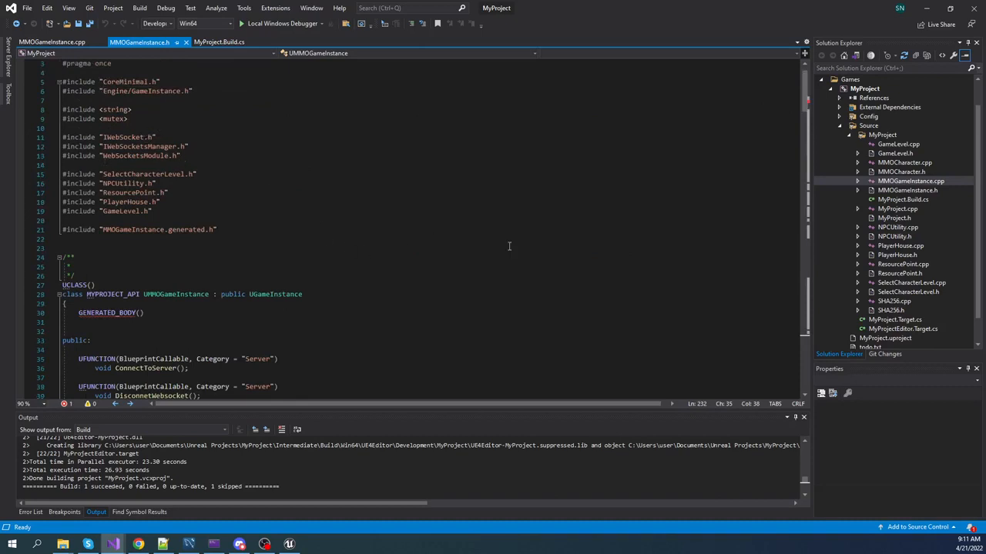
pyautogui.scroll(-3)
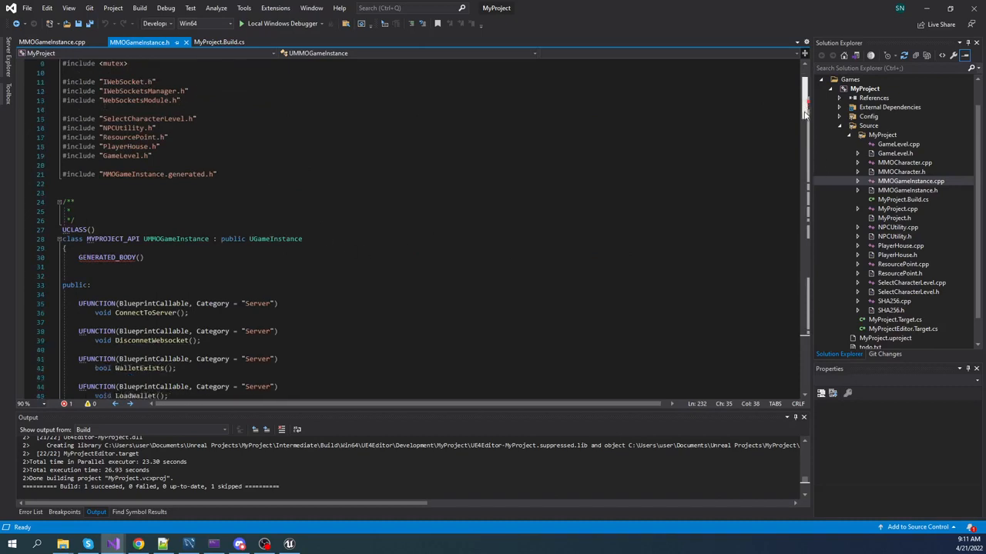
pyautogui.scroll(-3)
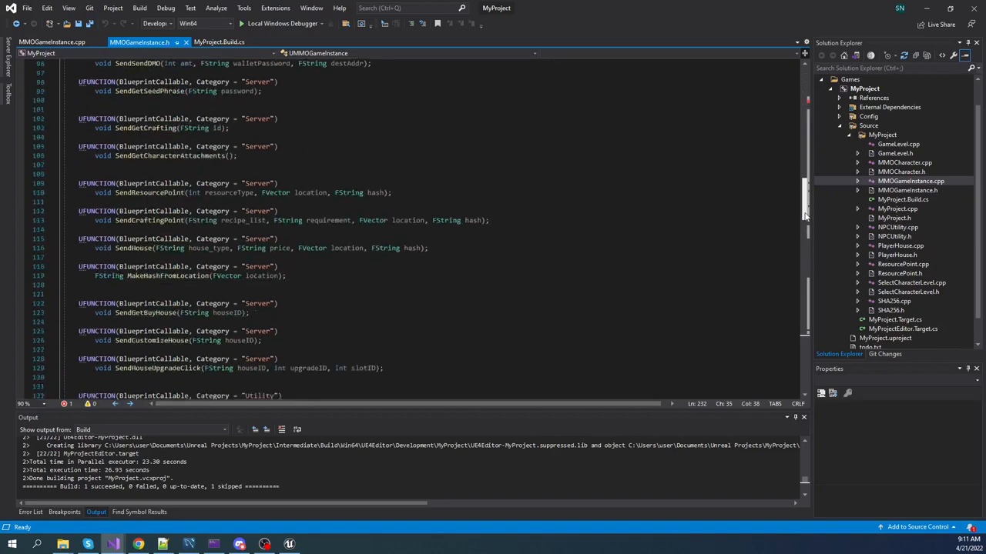
pyautogui.scroll(-3)
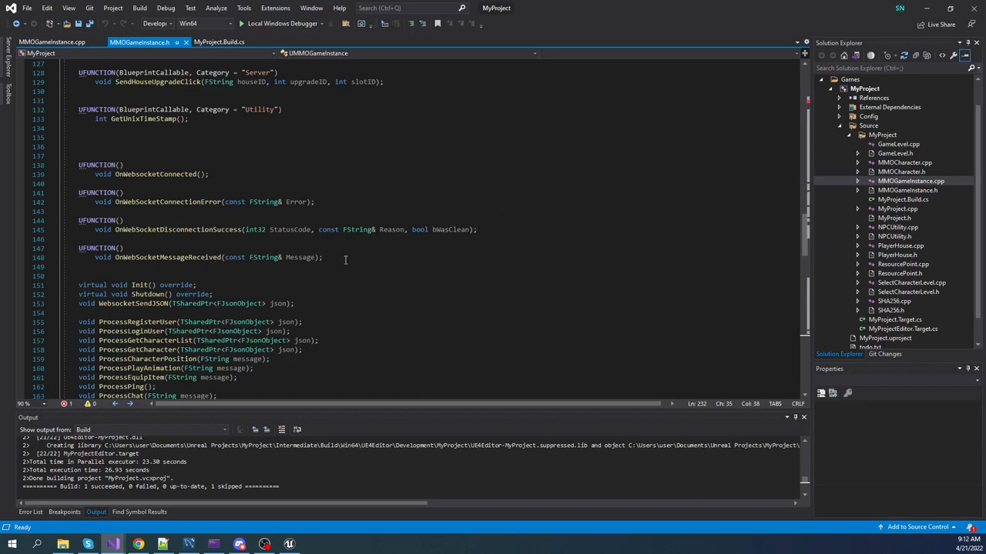
pyautogui.moveTo(287, 170)
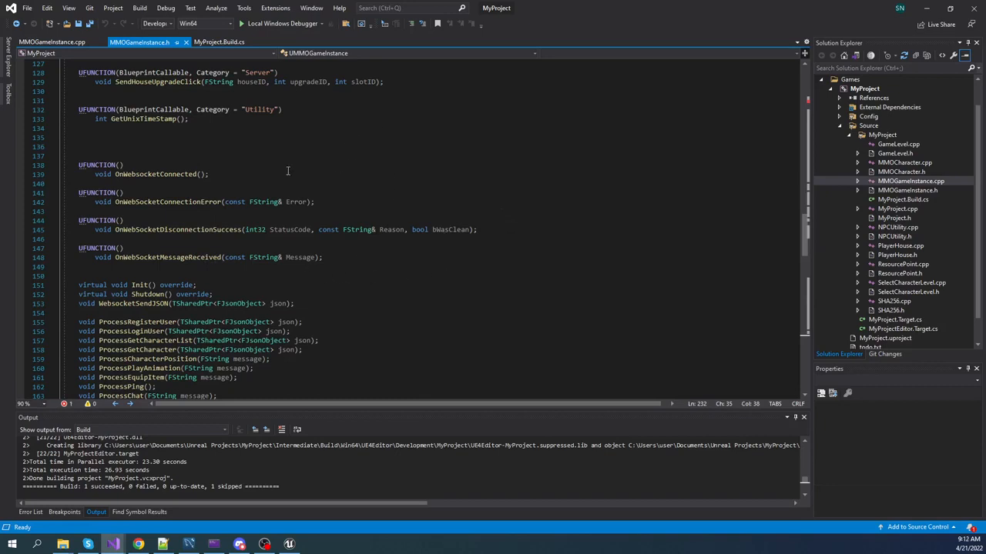
pyautogui.moveTo(317, 263)
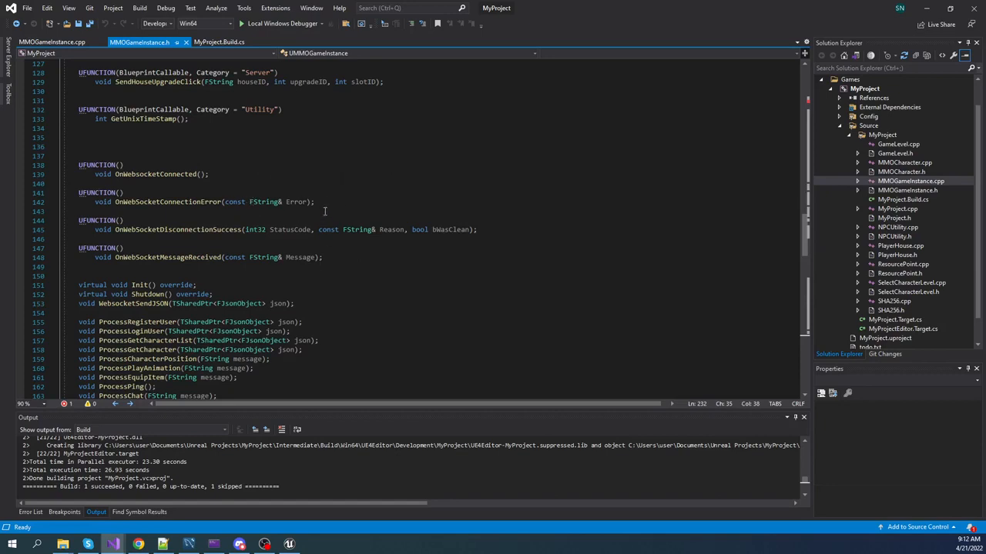
pyautogui.moveTo(395, 150)
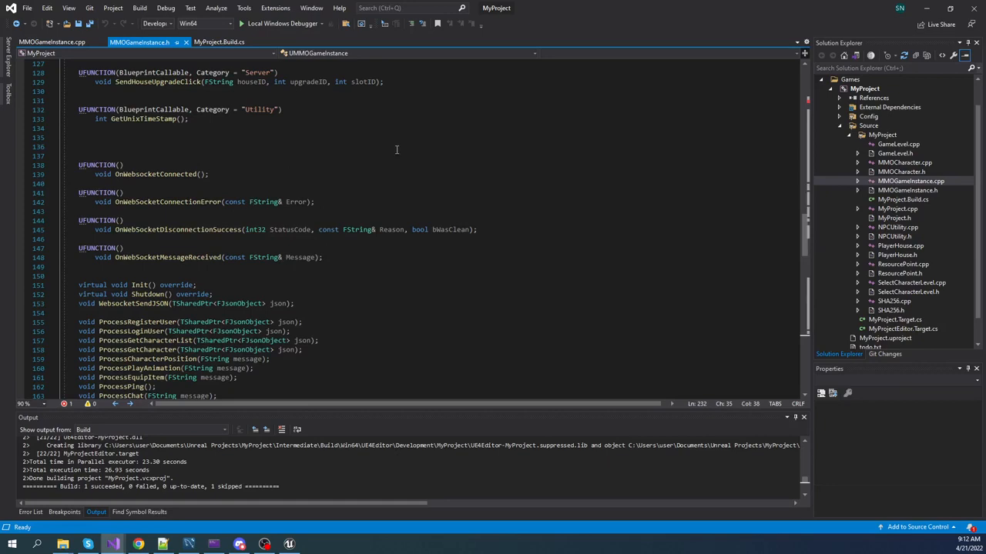
pyautogui.moveTo(223, 212)
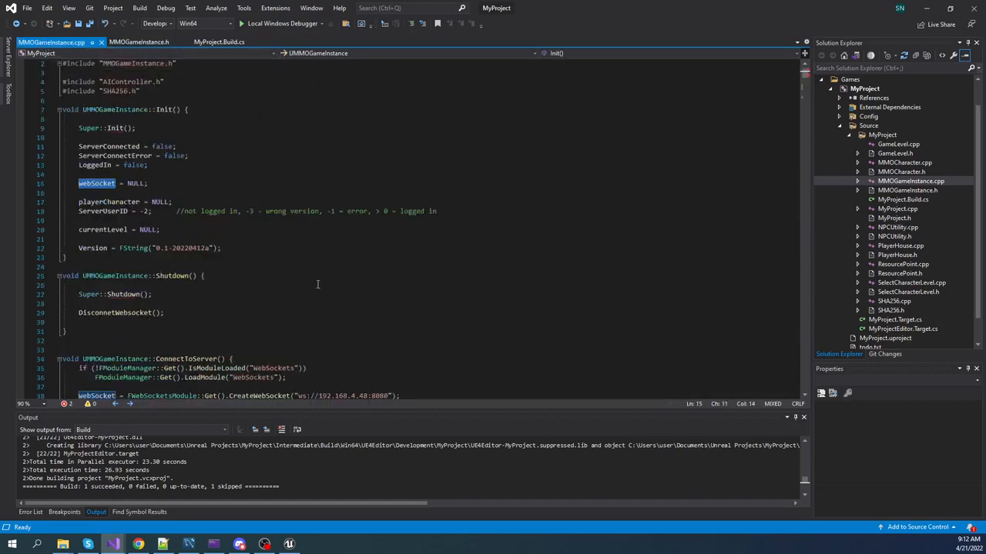
# Scroll MMOGameInstance.cpp to ConnectToServer's CreateWebSocket and AddUFunction bindings.
pyautogui.scroll(-3)
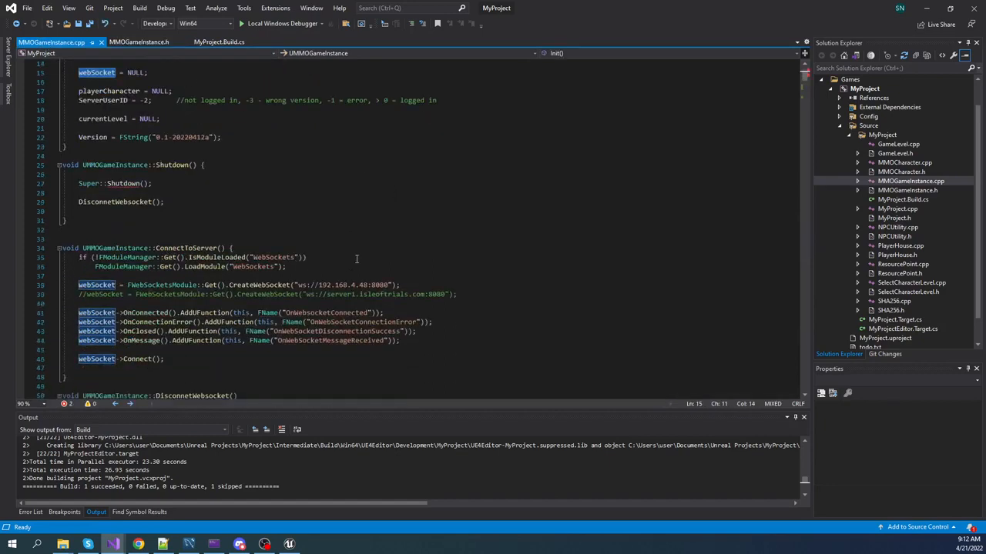
pyautogui.scroll(-3)
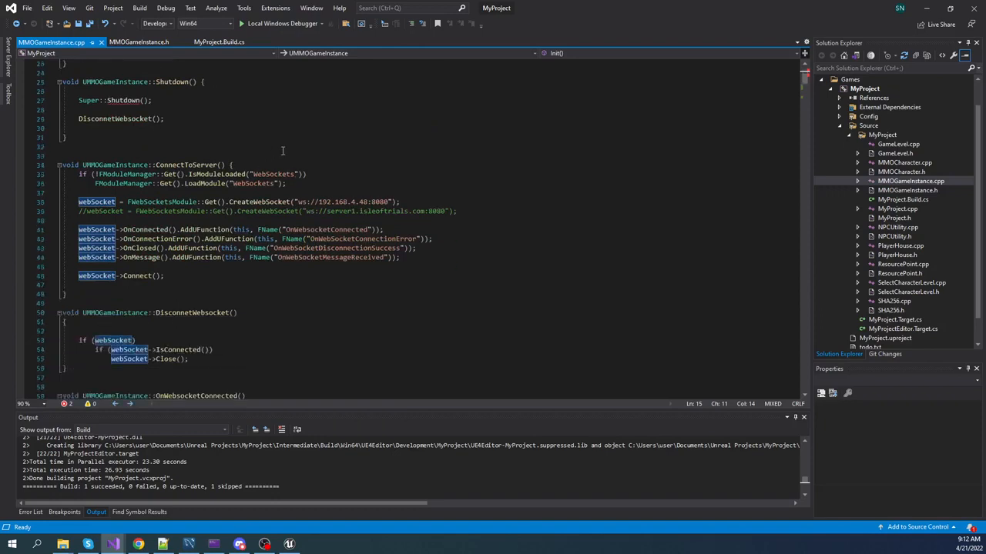
pyautogui.moveTo(341, 148)
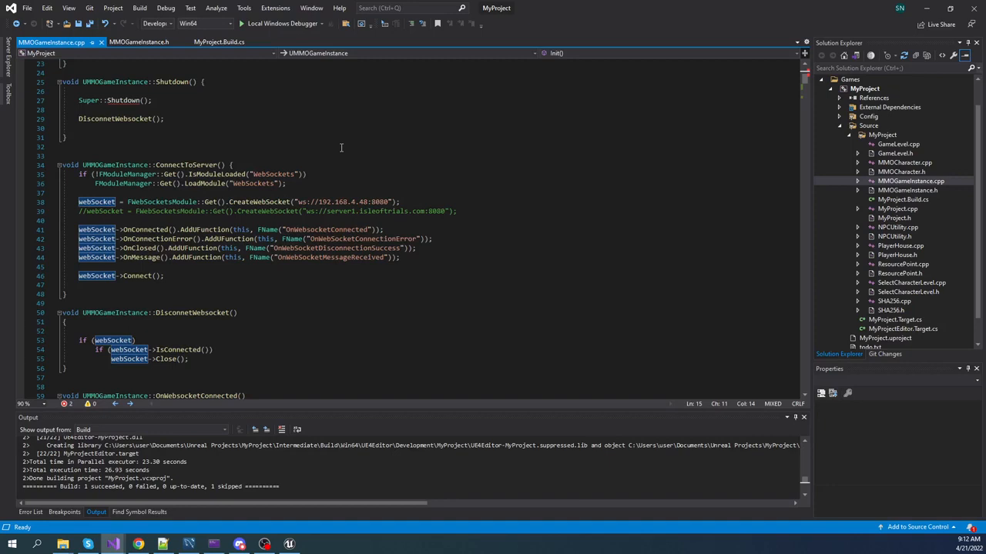
pyautogui.moveTo(334, 170)
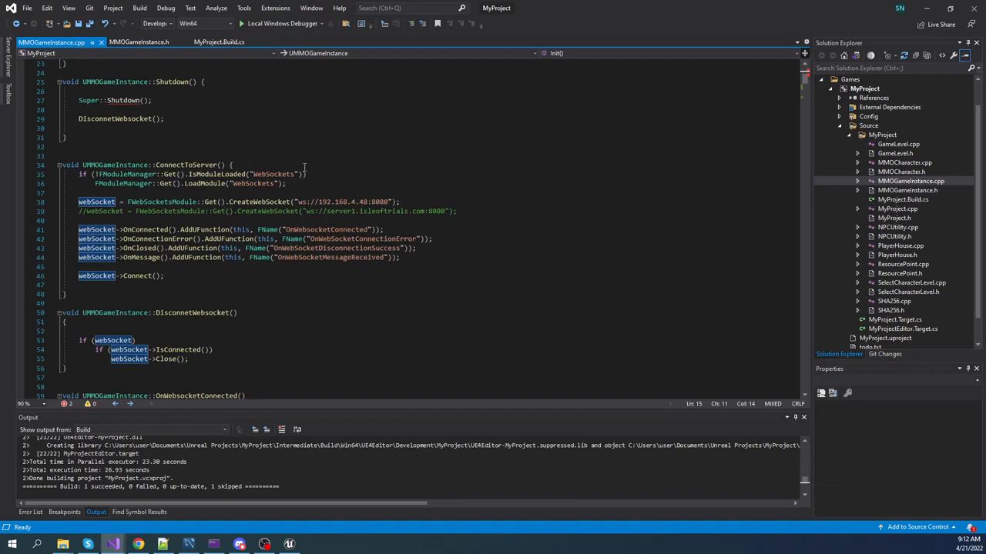
pyautogui.moveTo(333, 176)
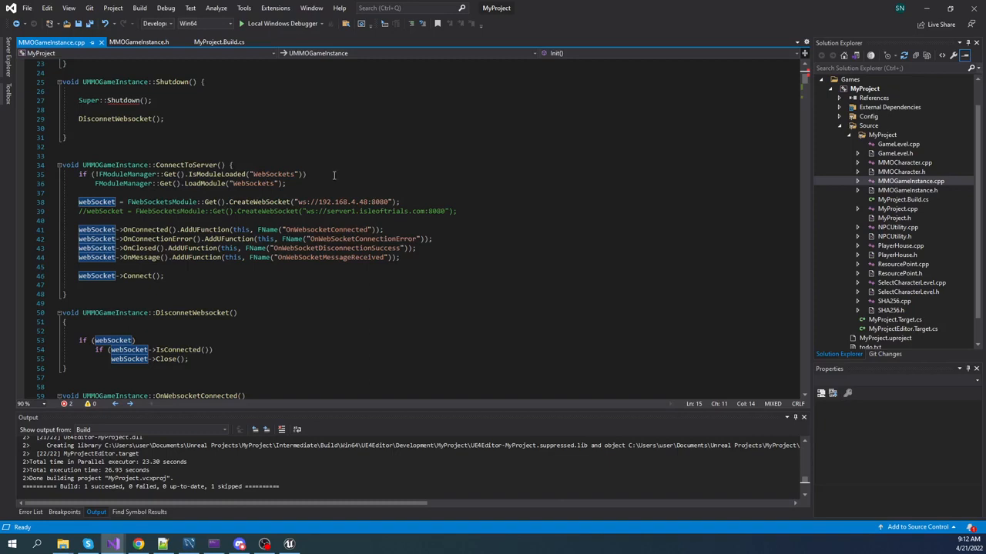
pyautogui.moveTo(335, 174)
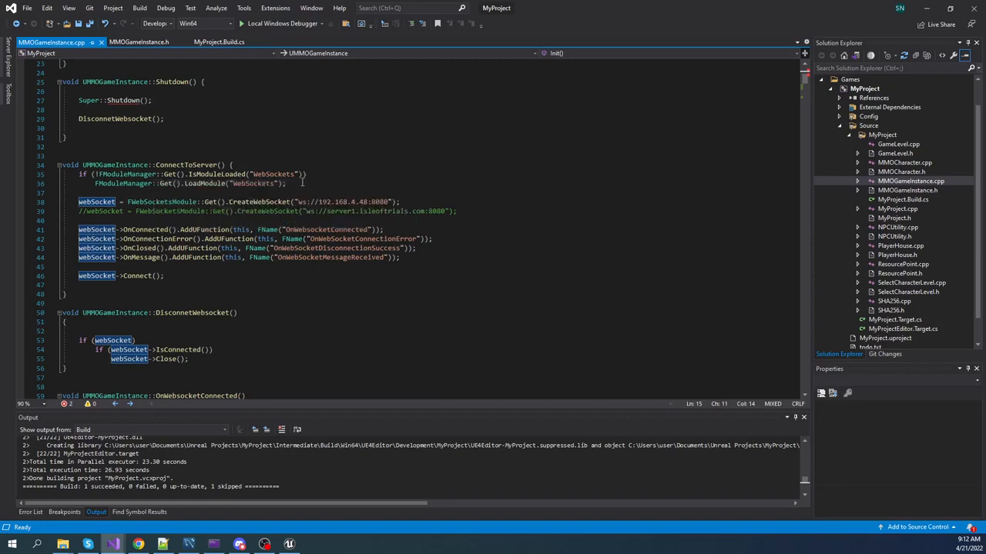
pyautogui.moveTo(391, 139)
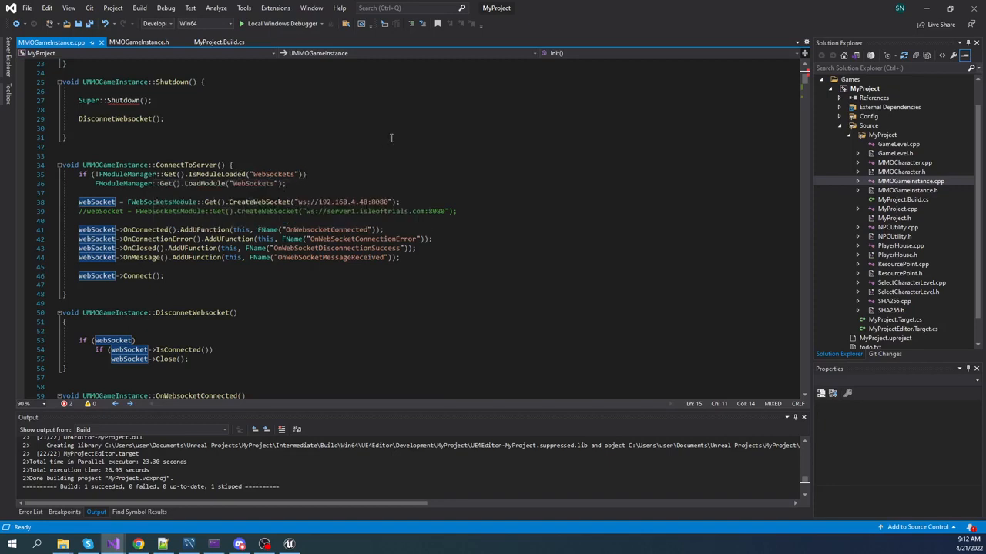
pyautogui.moveTo(402, 180)
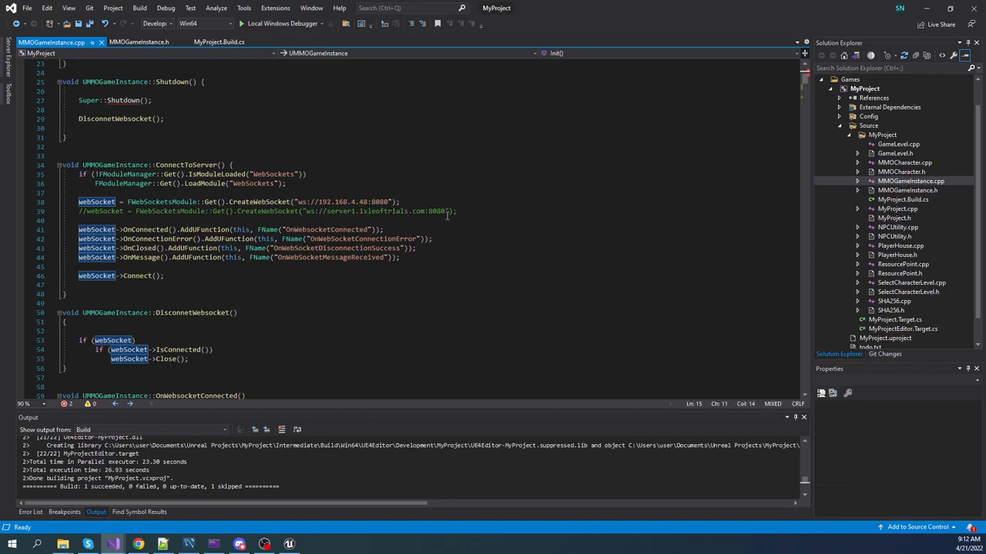
pyautogui.moveTo(511, 223)
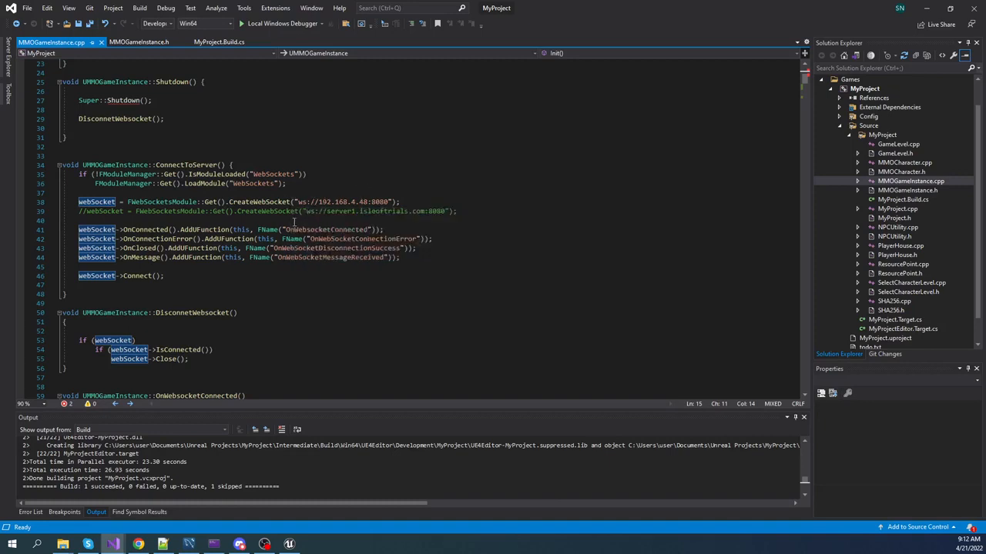
pyautogui.moveTo(357, 169)
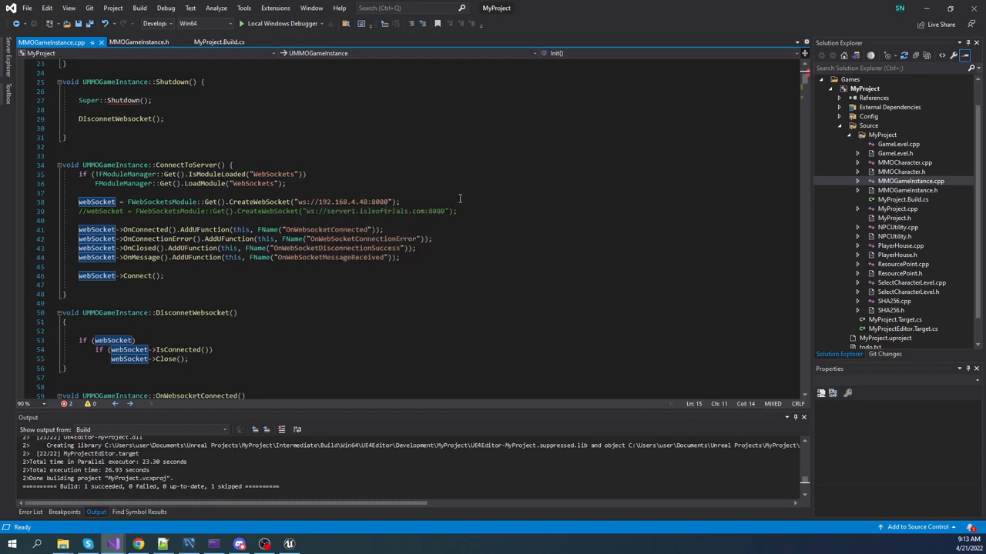
pyautogui.moveTo(342, 238)
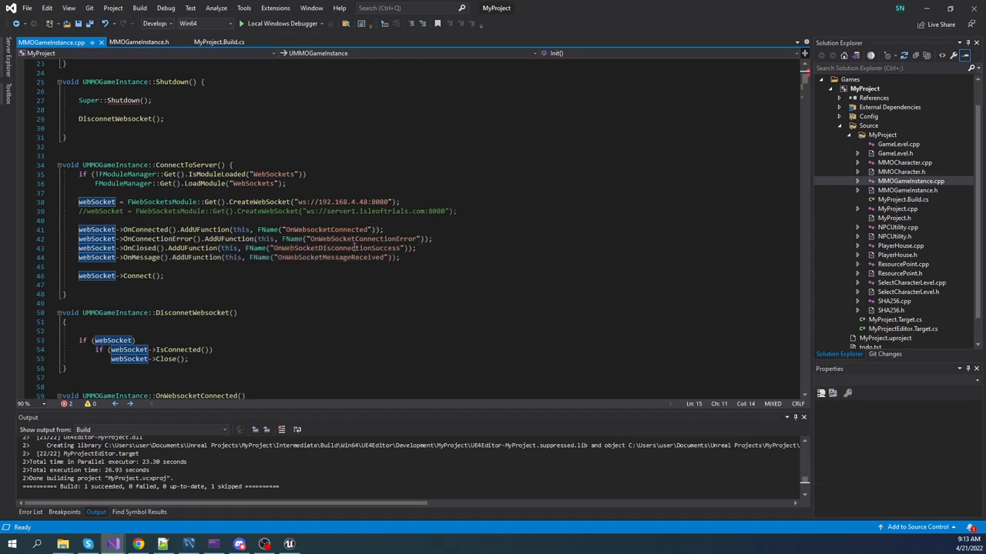
pyautogui.moveTo(453, 263)
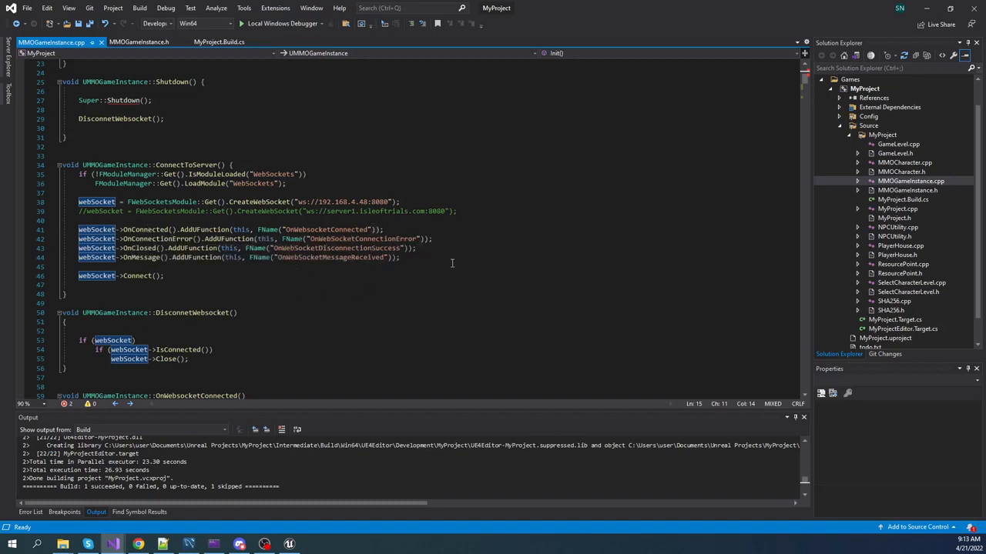
pyautogui.moveTo(329, 265)
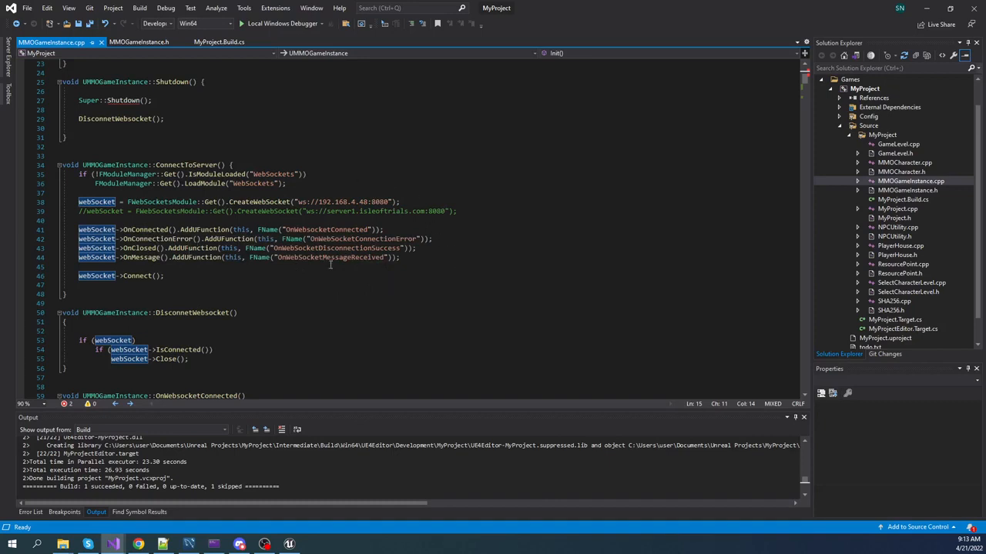
pyautogui.moveTo(276, 318)
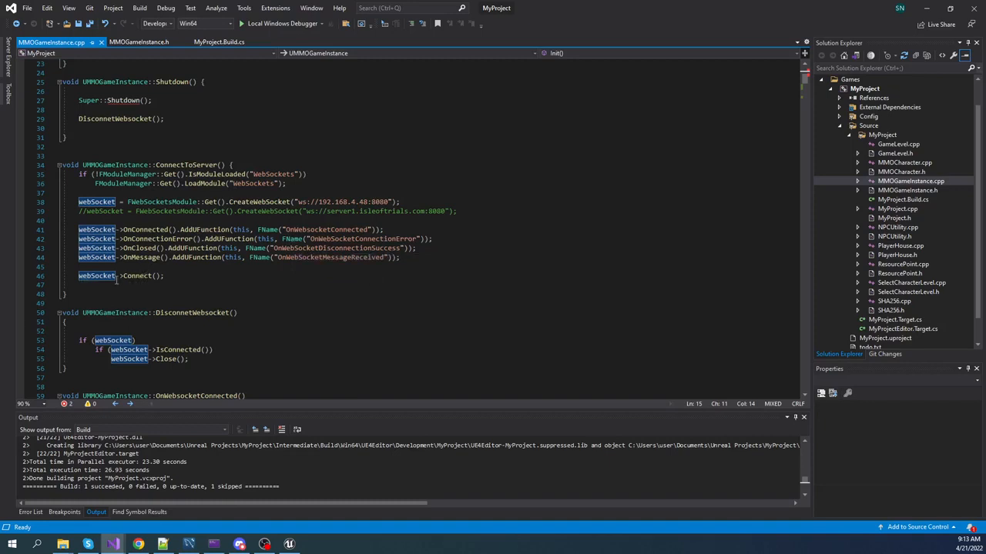
pyautogui.moveTo(202, 165)
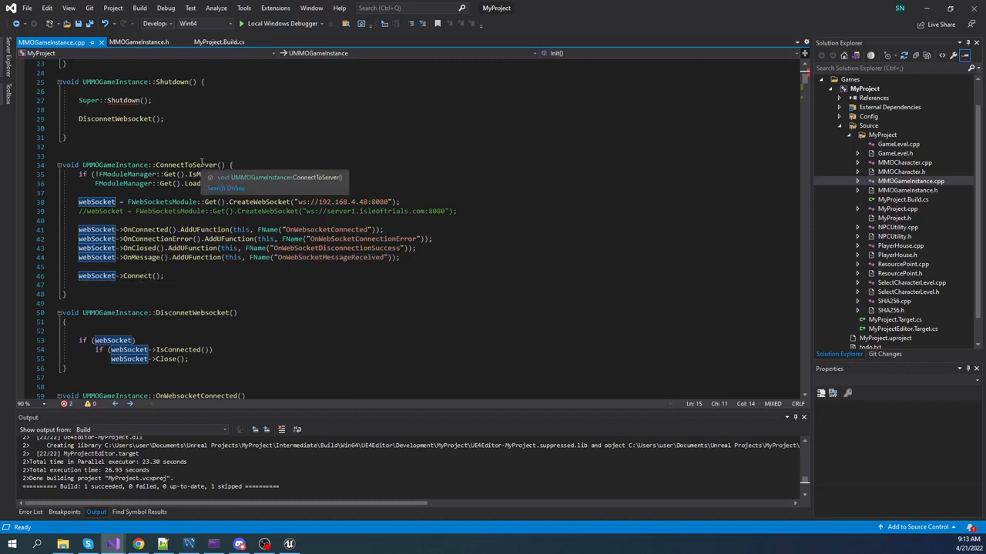
pyautogui.moveTo(203, 164)
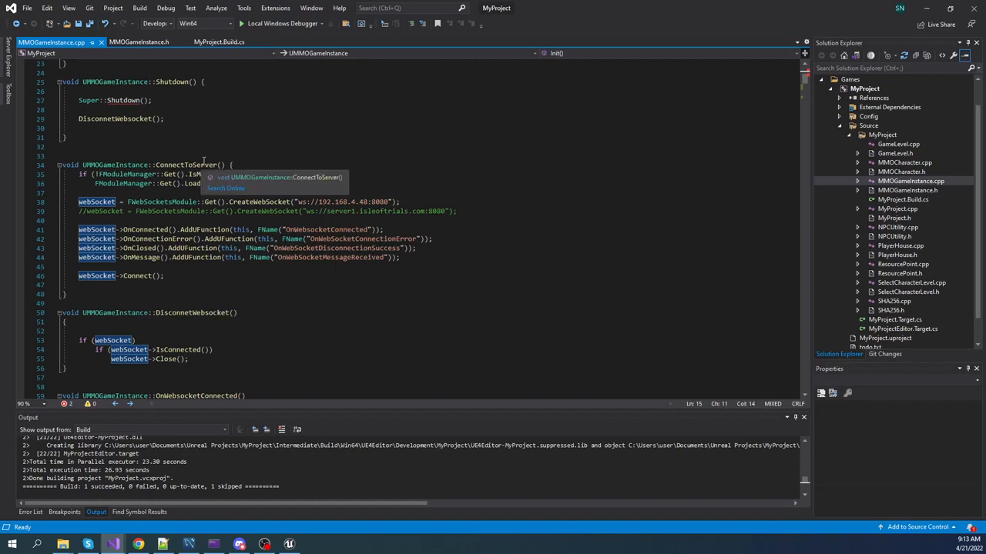
pyautogui.moveTo(256, 142)
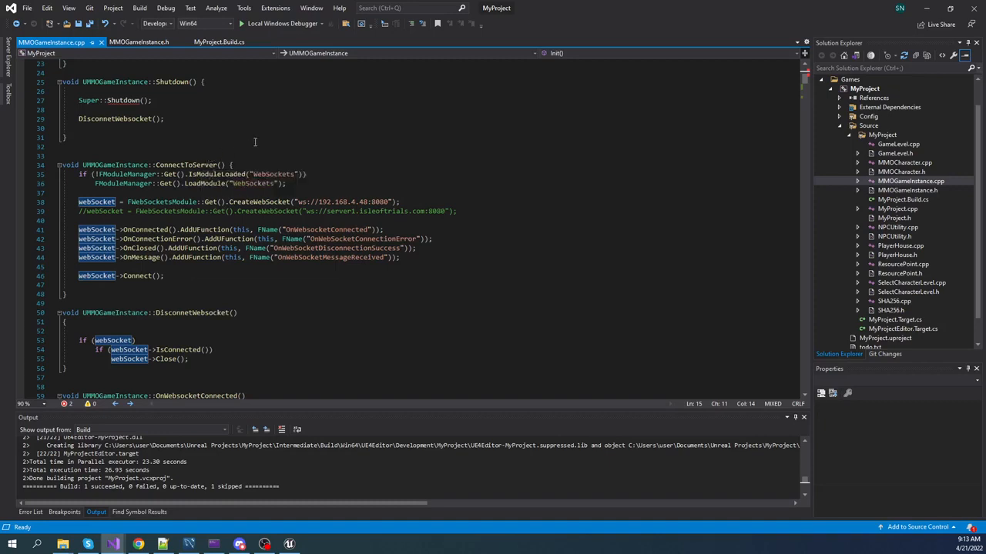
pyautogui.moveTo(191, 166)
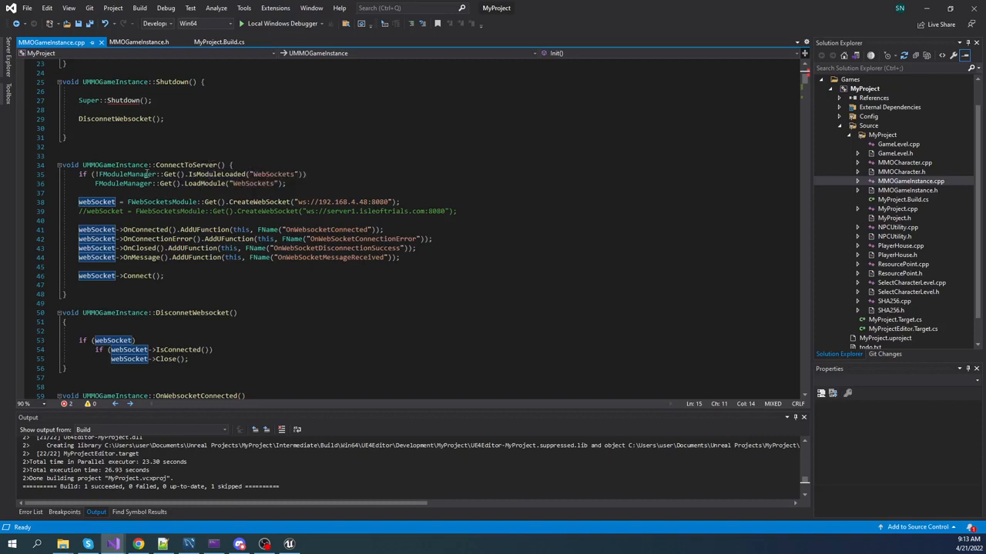
pyautogui.moveTo(298, 135)
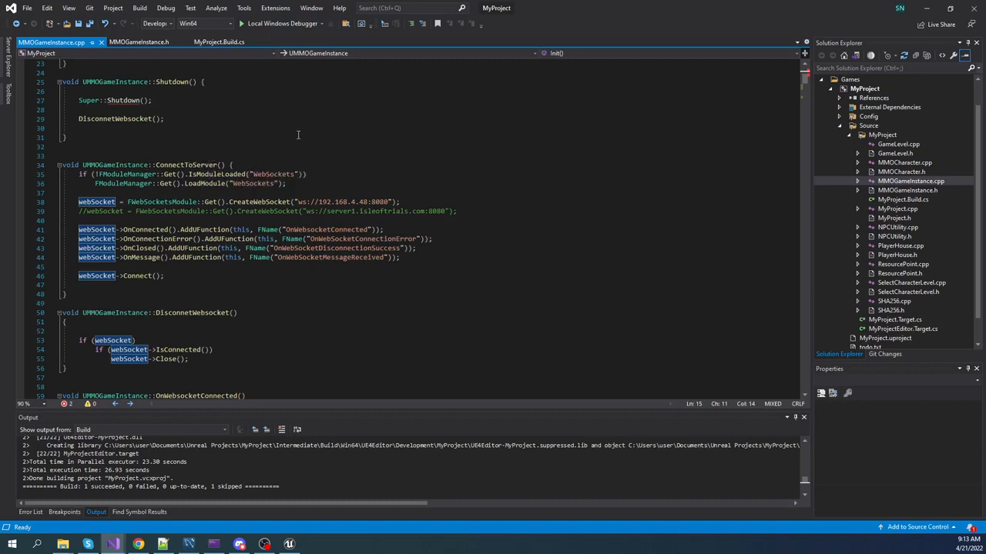
pyautogui.scroll(-3)
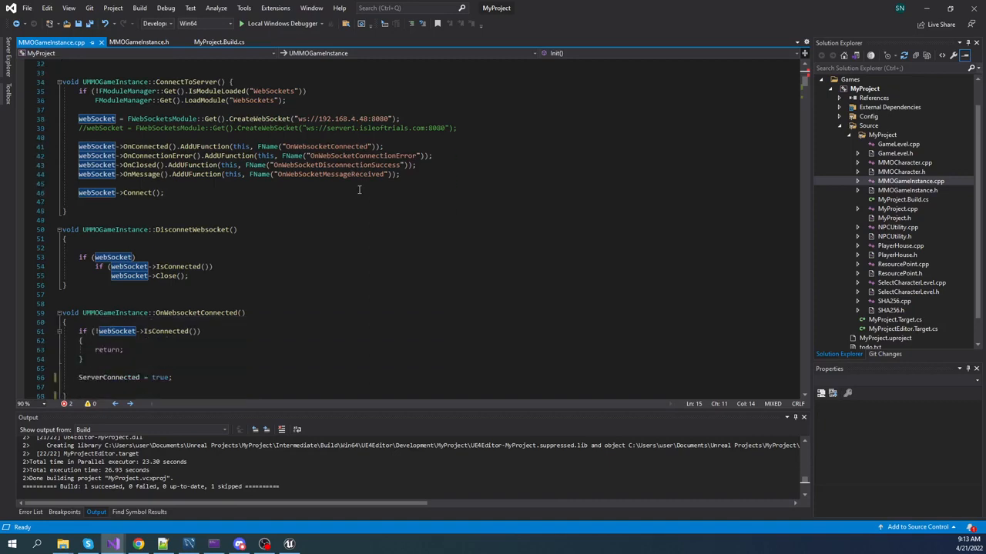
pyautogui.scroll(-3)
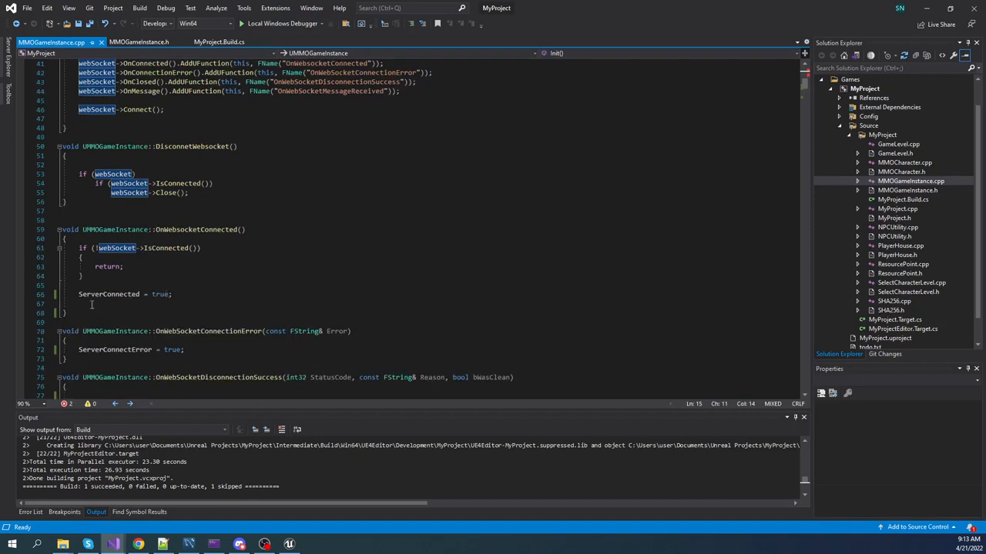
pyautogui.moveTo(194, 288)
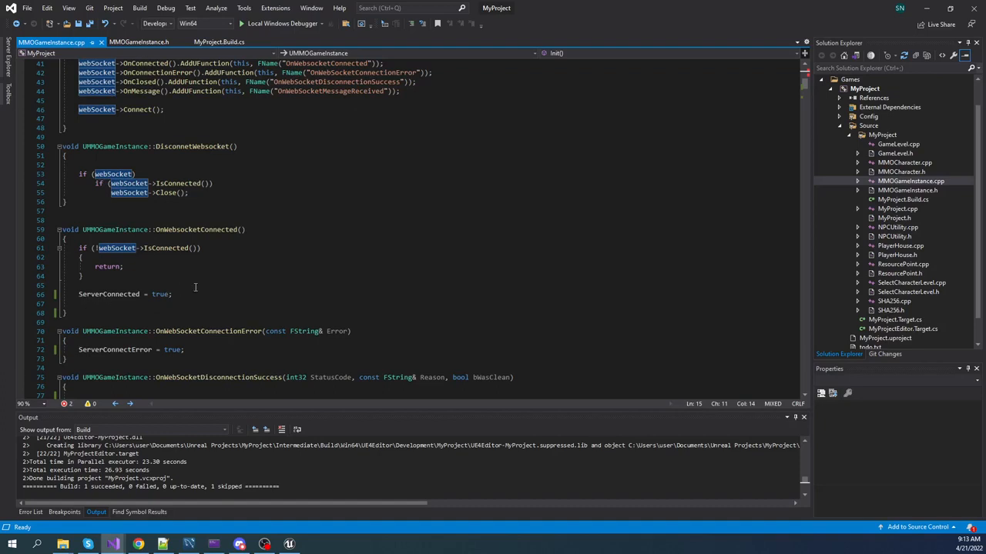
pyautogui.scroll(-3)
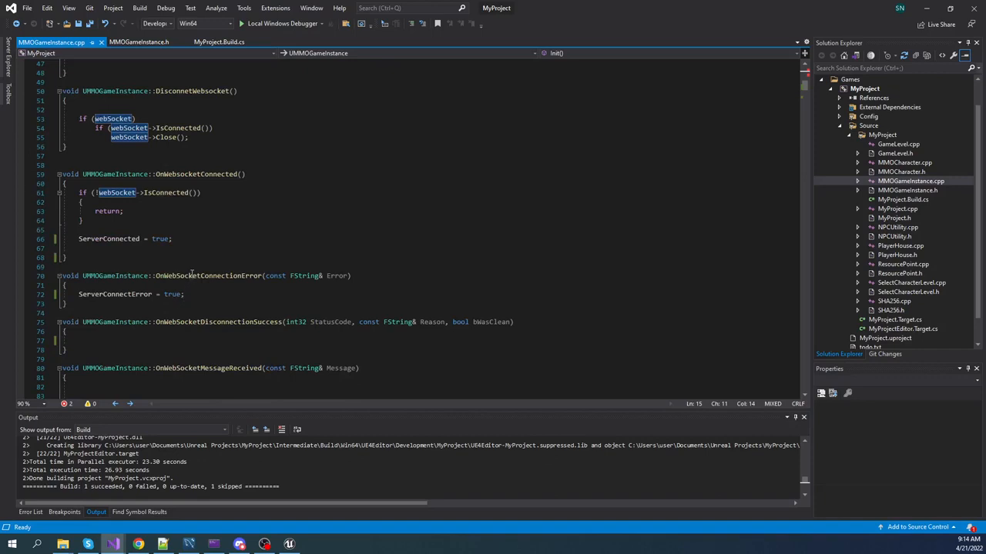
pyautogui.moveTo(339, 271)
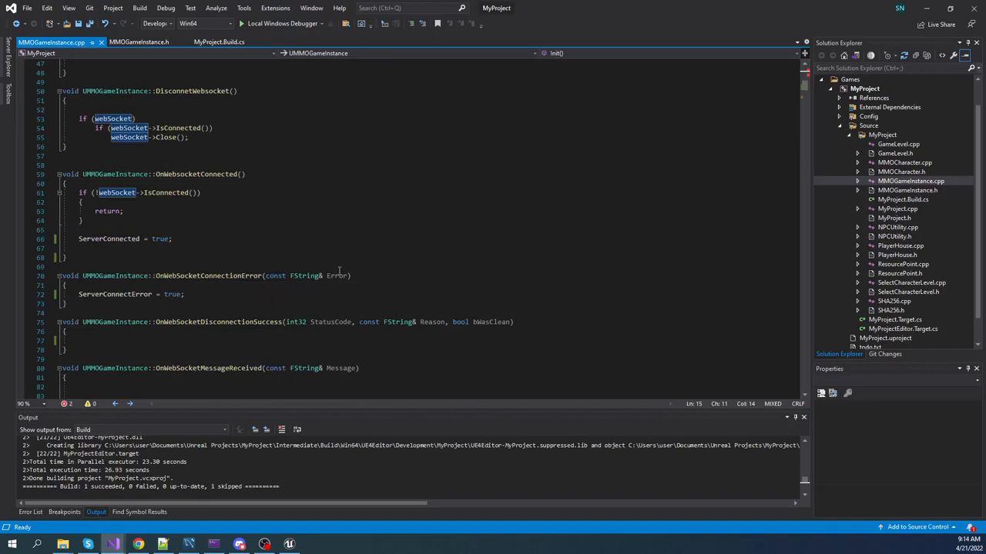
pyautogui.moveTo(379, 210)
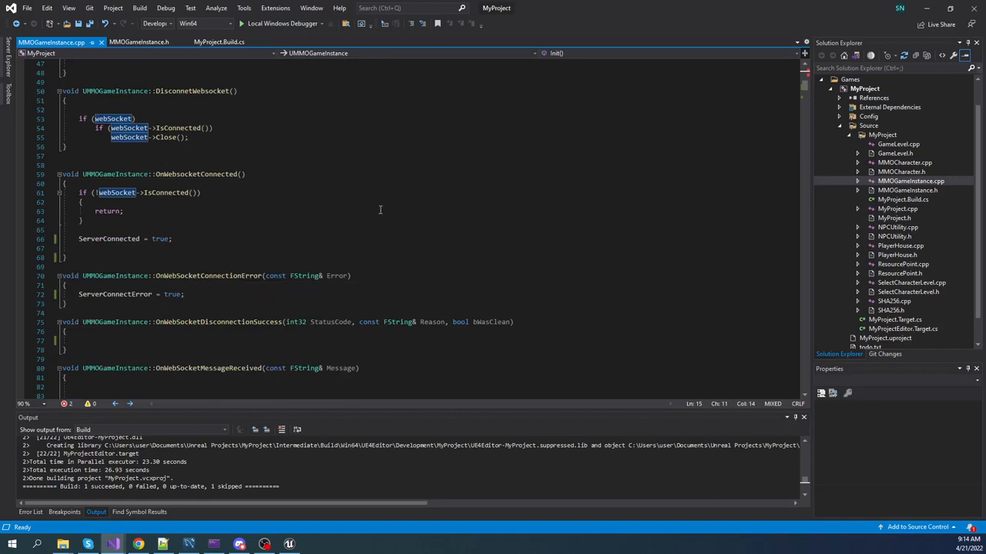
pyautogui.scroll(-3)
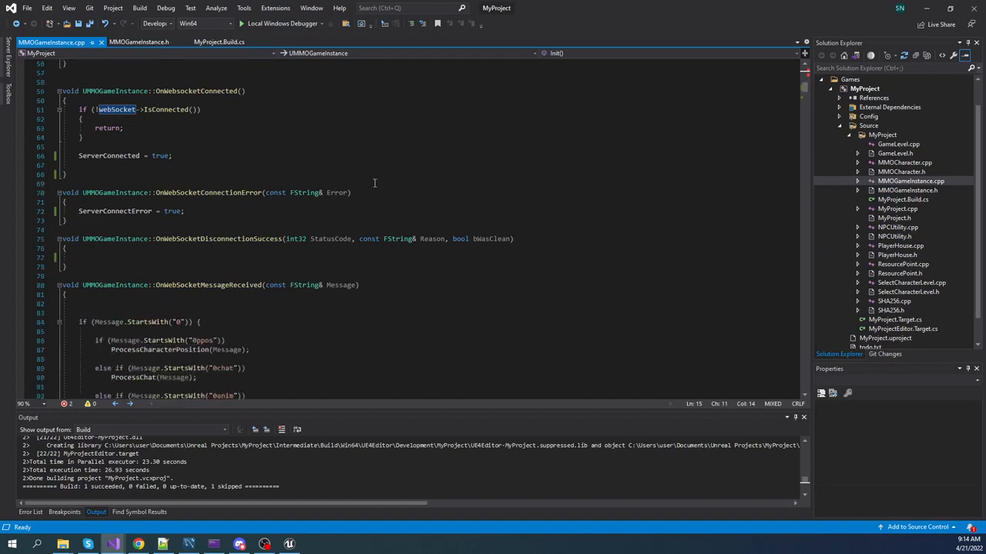
pyautogui.scroll(-3)
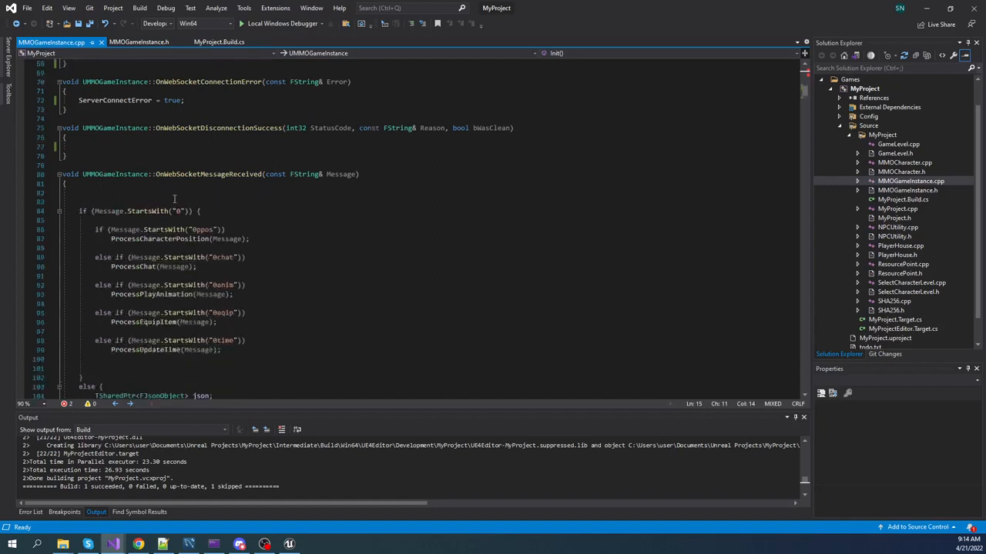
pyautogui.moveTo(265, 185)
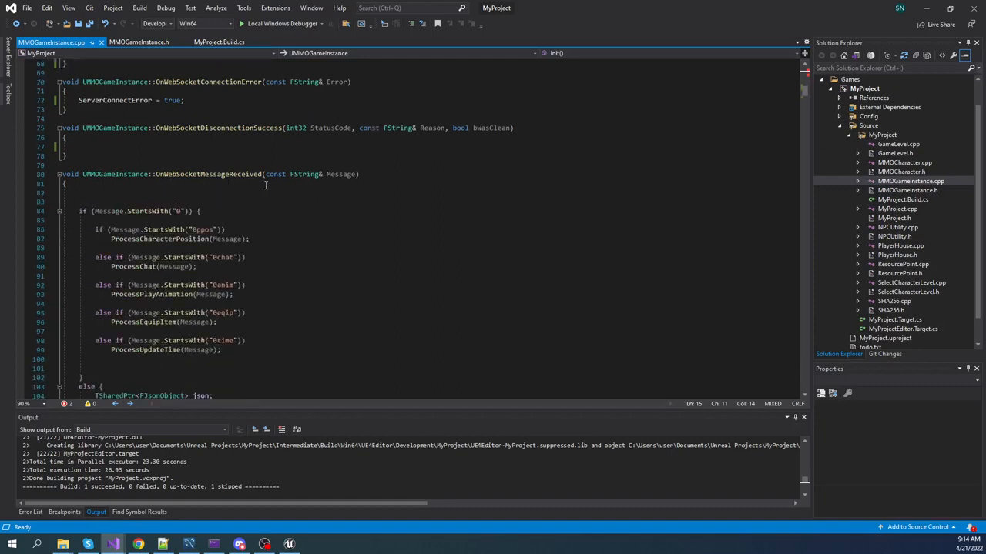
pyautogui.moveTo(360, 191)
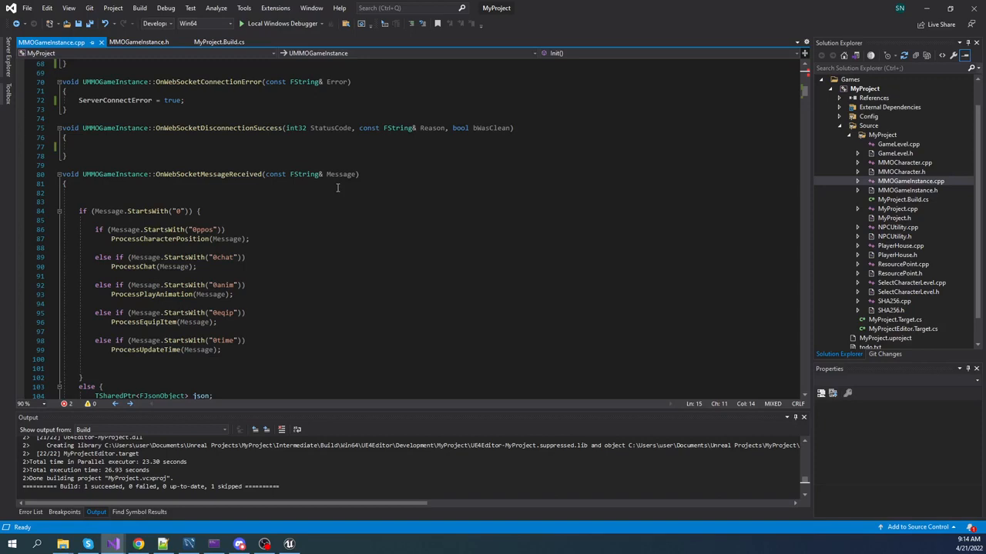
pyautogui.moveTo(326, 207)
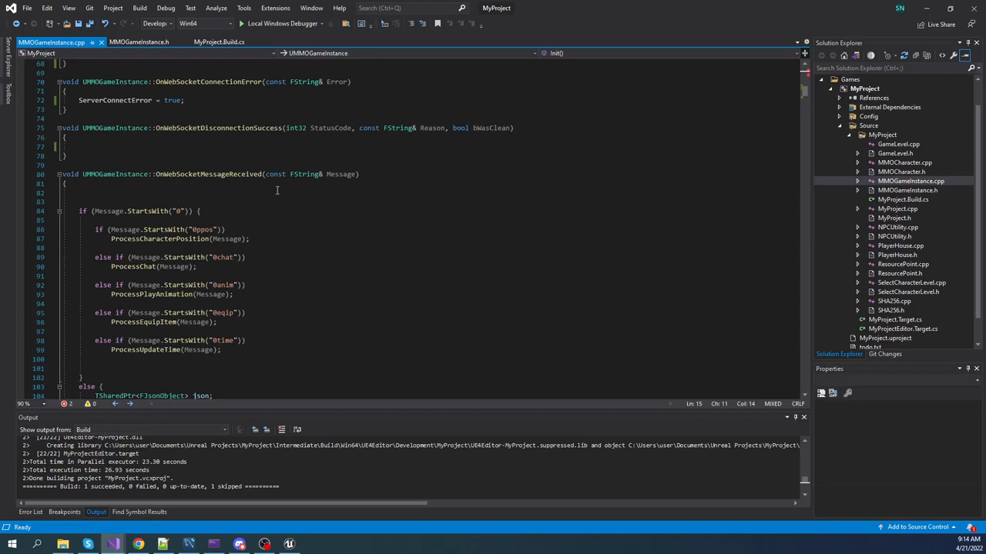
pyautogui.moveTo(354, 205)
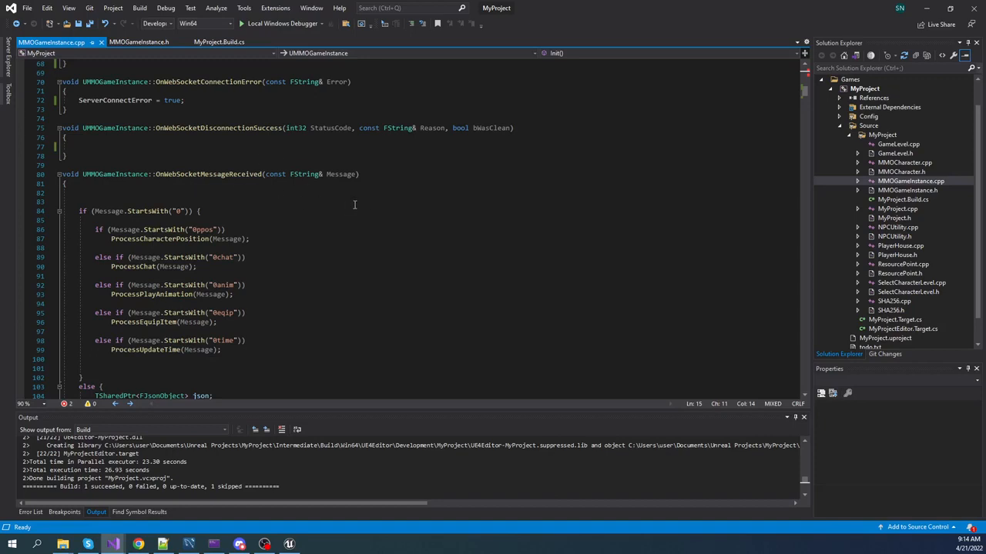
pyautogui.moveTo(363, 202)
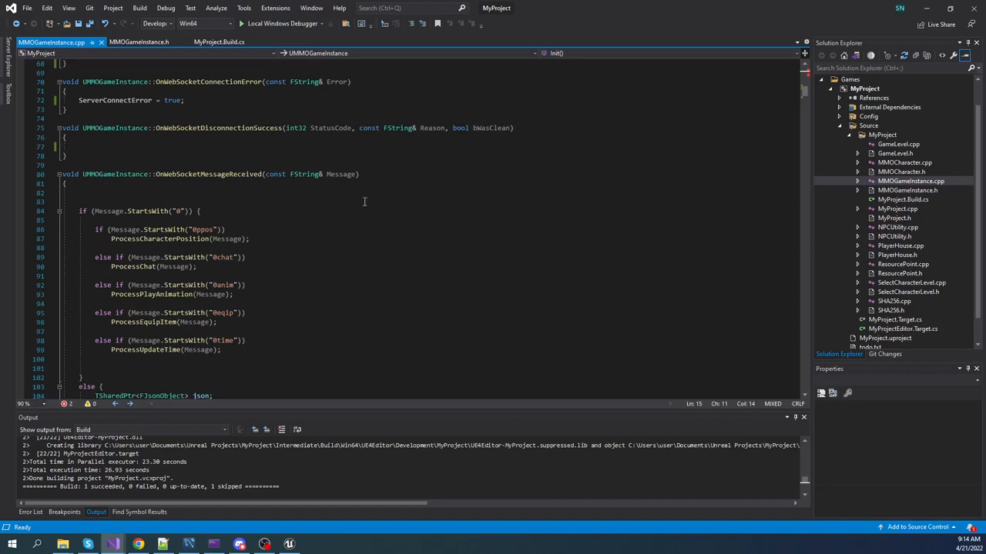
pyautogui.scroll(-3)
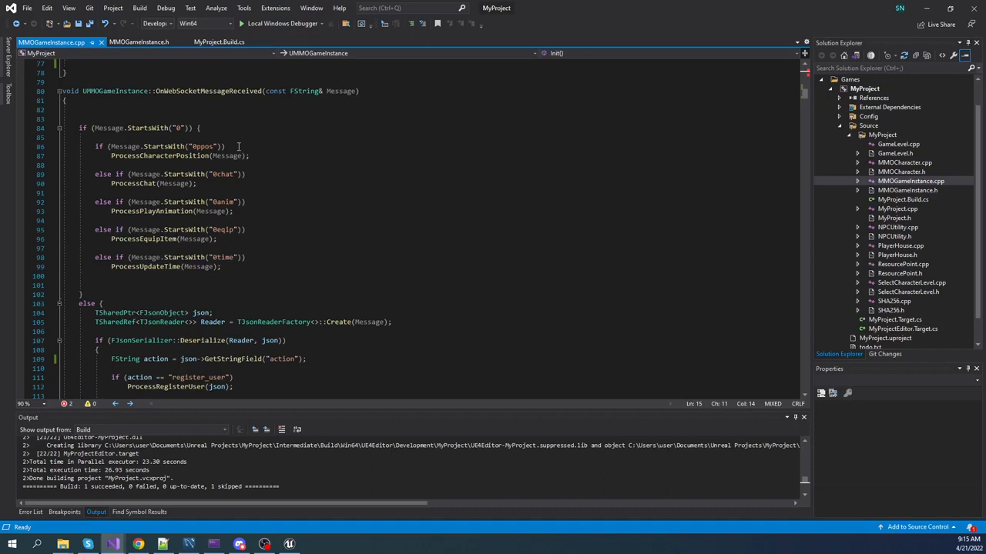
pyautogui.moveTo(262, 170)
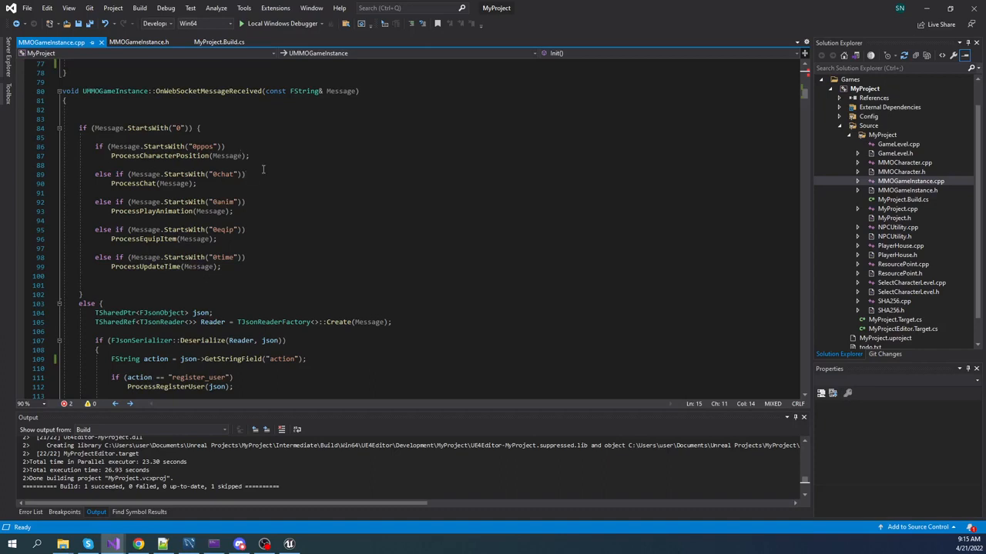
pyautogui.moveTo(300, 164)
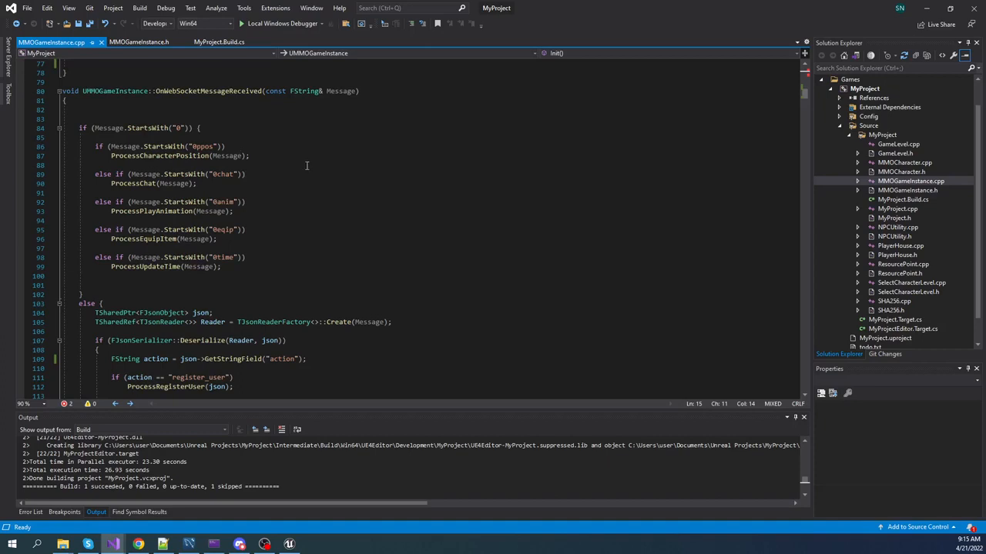
pyautogui.scroll(-3)
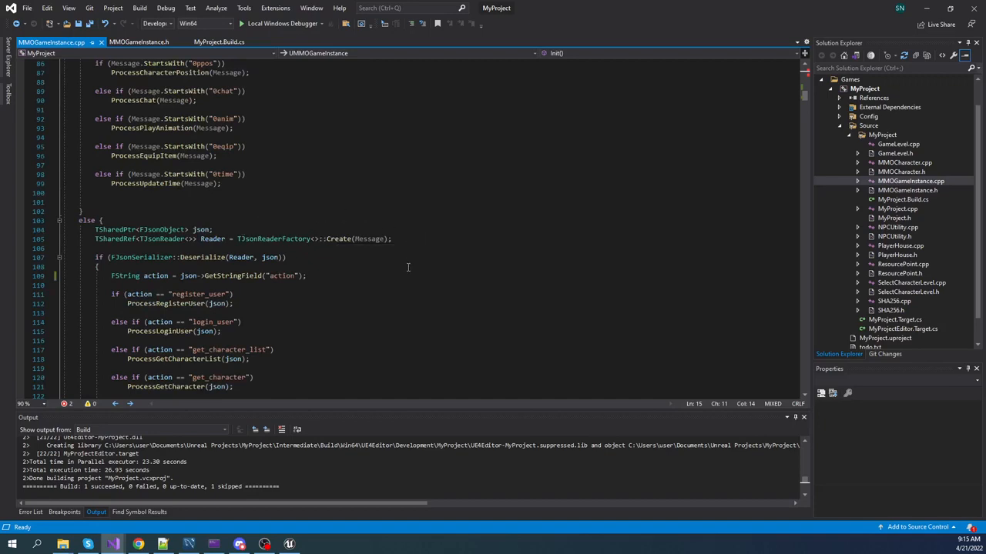
pyautogui.moveTo(397, 268)
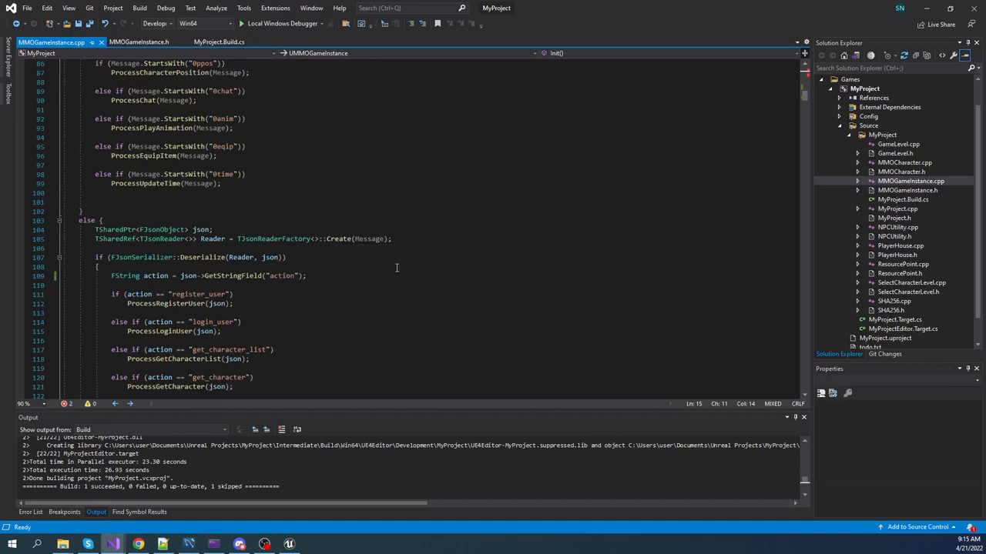
pyautogui.moveTo(388, 268)
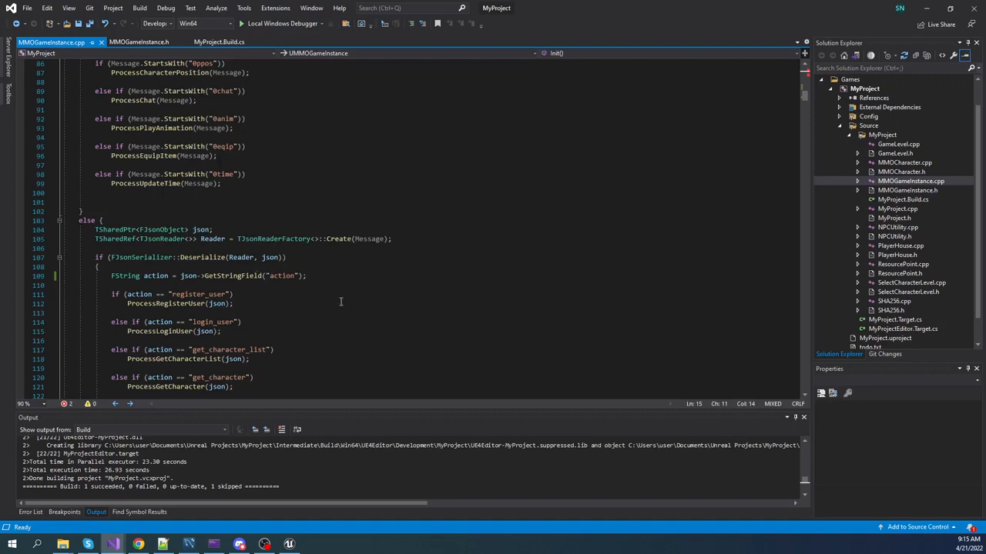
pyautogui.moveTo(289, 291)
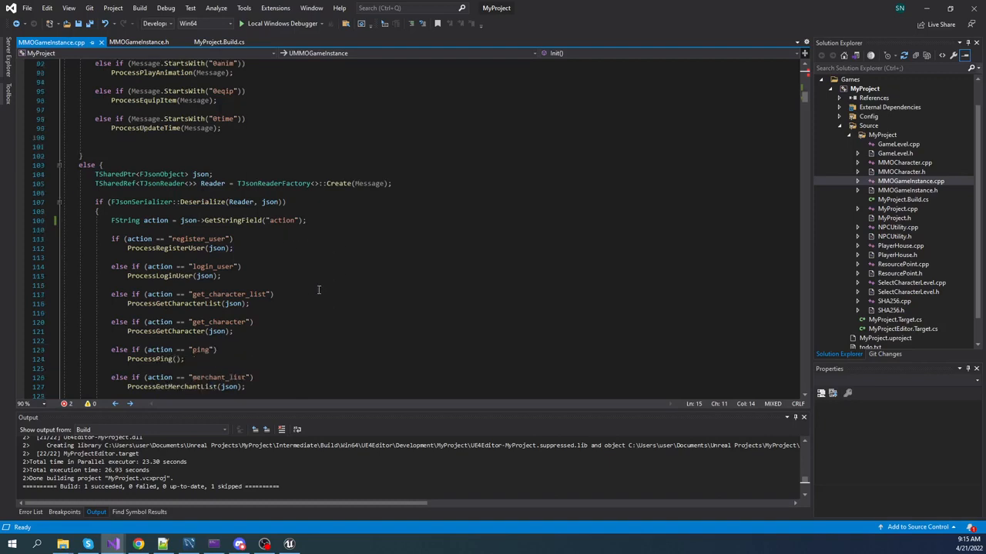
pyautogui.scroll(-3)
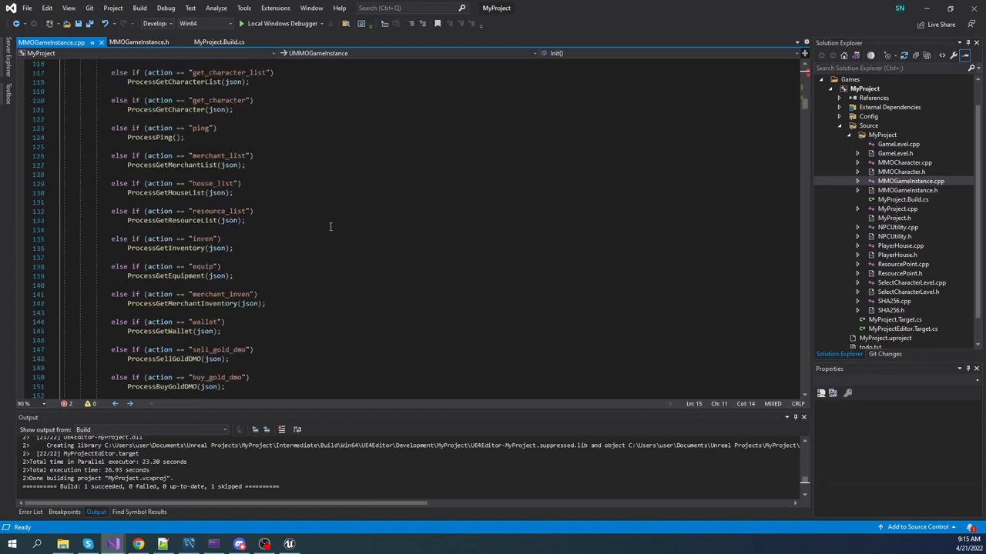
pyautogui.scroll(3)
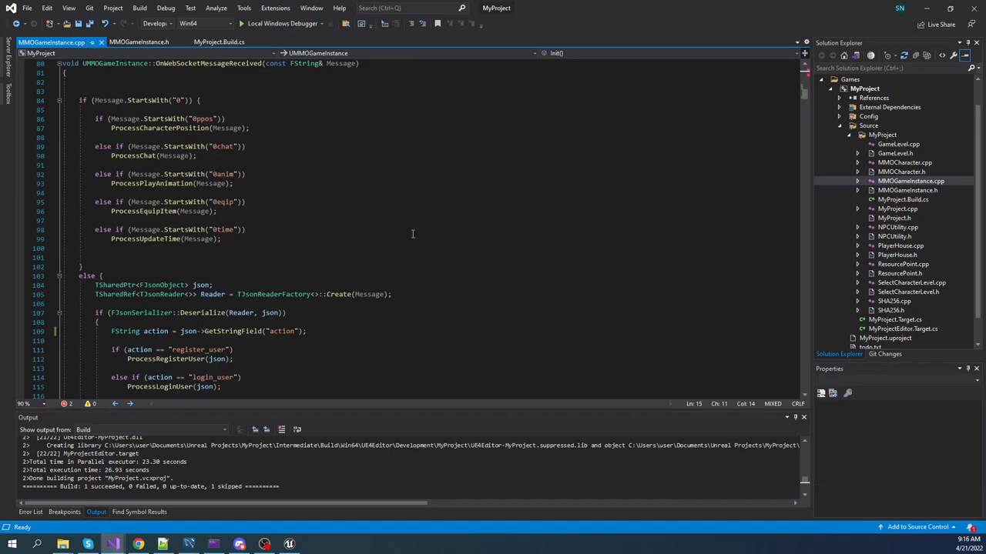
pyautogui.moveTo(410, 231)
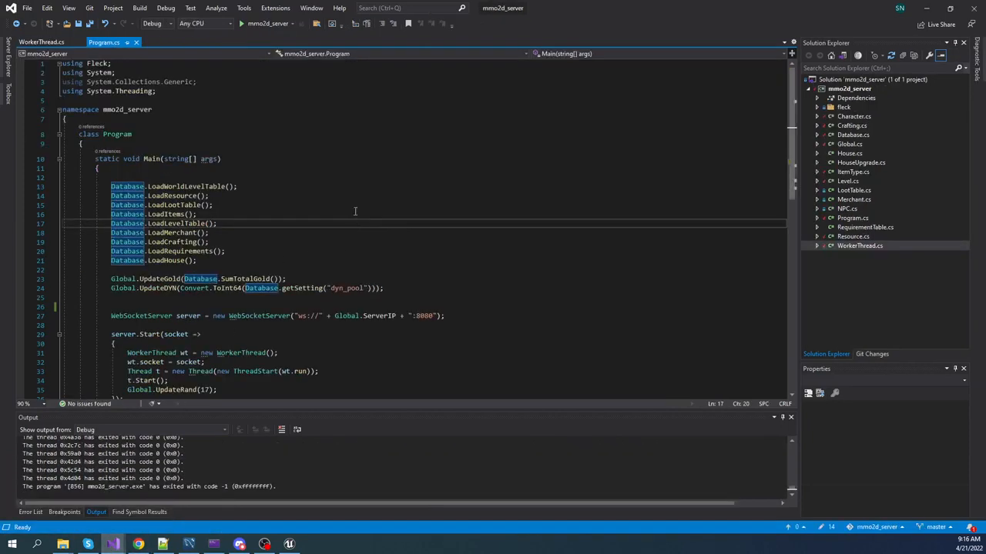
pyautogui.moveTo(335, 209)
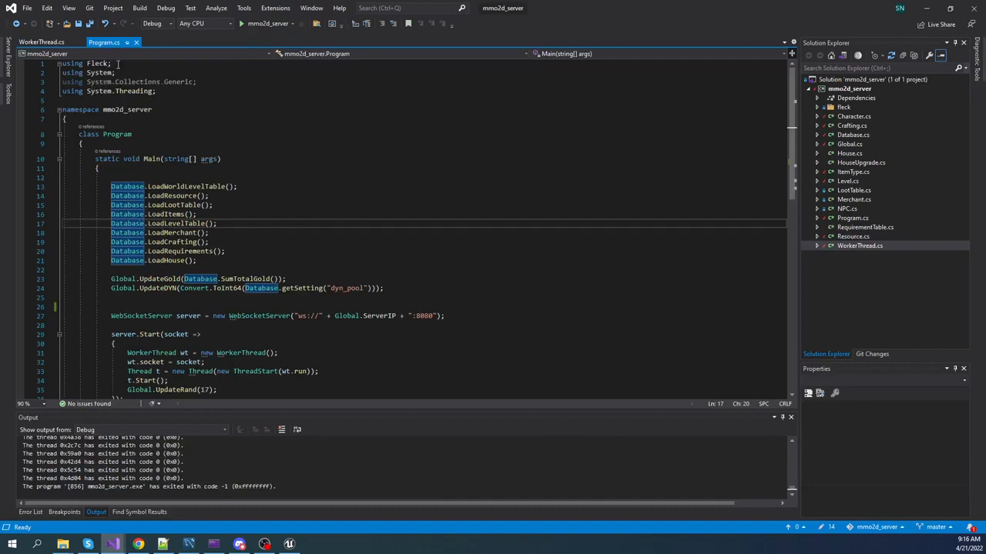
pyautogui.moveTo(98, 63)
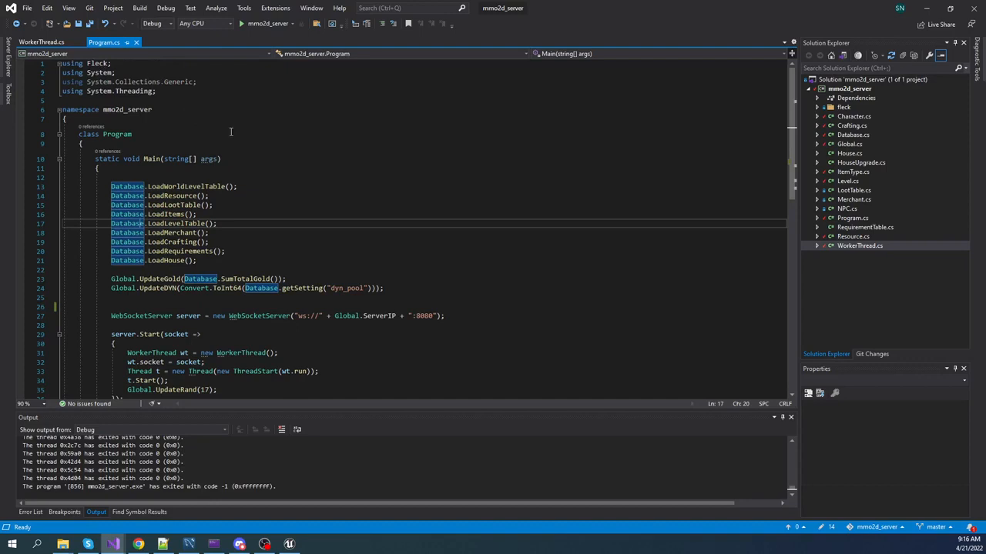
pyautogui.moveTo(265, 145)
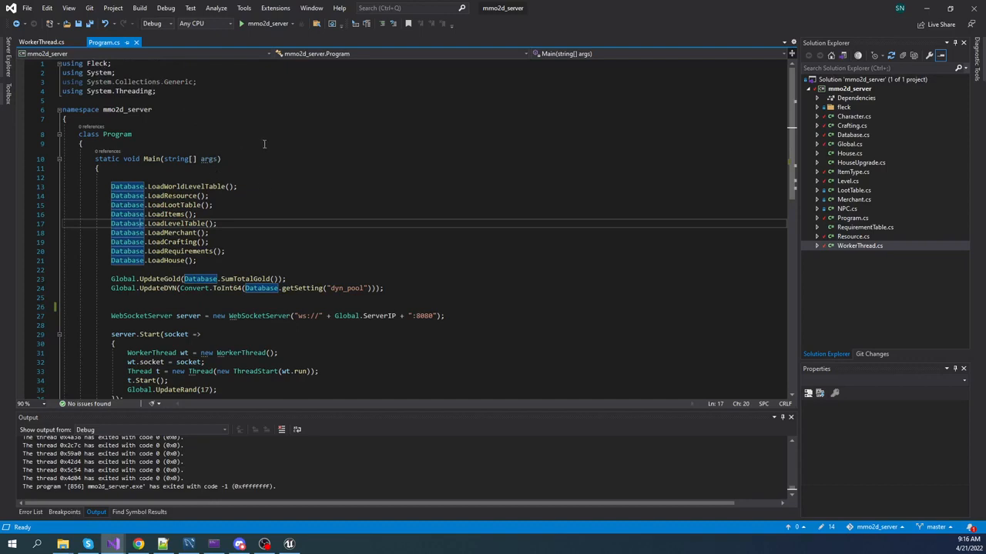
pyautogui.moveTo(212, 111)
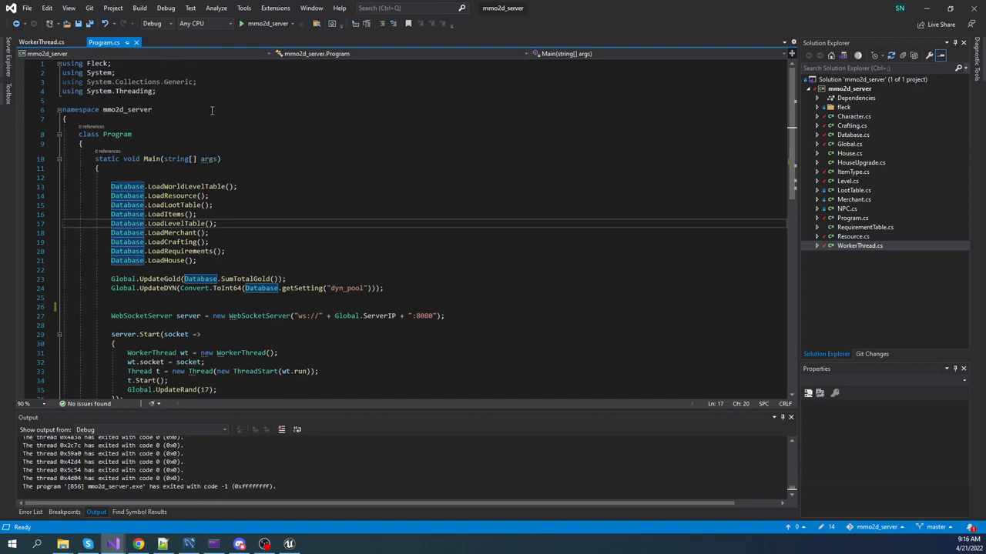
pyautogui.moveTo(265, 151)
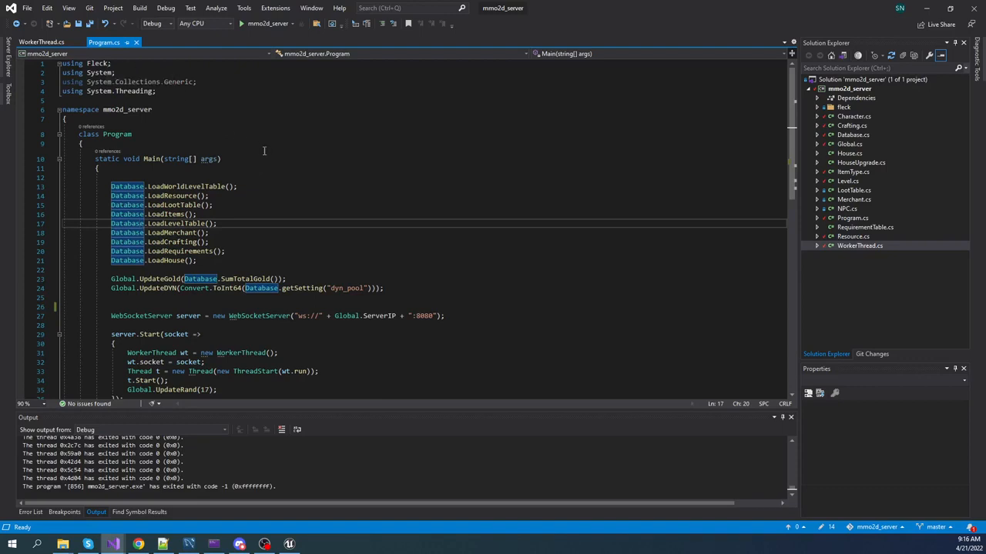
# Scroll Program.cs to the WebSocket server startup and main loop.
pyautogui.scroll(-3)
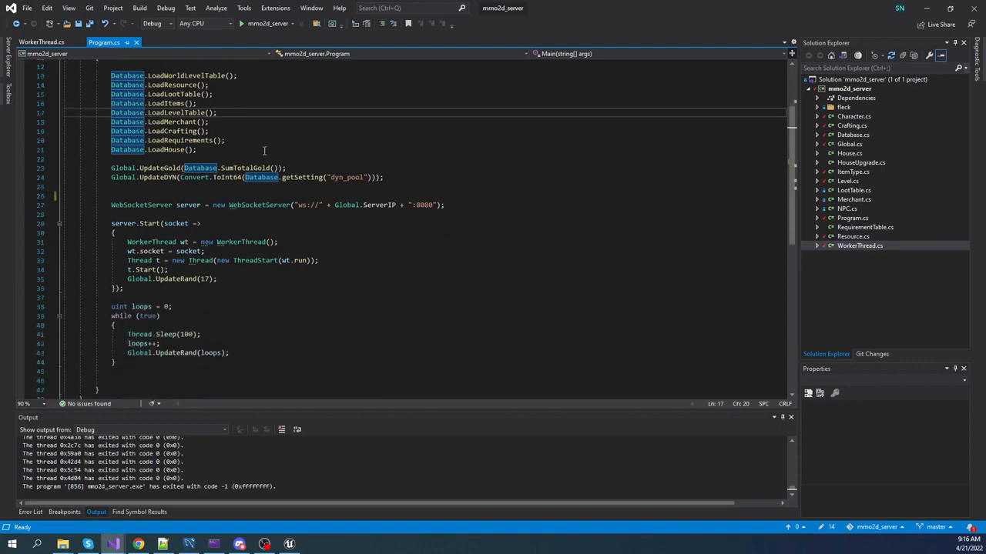
pyautogui.moveTo(141, 205)
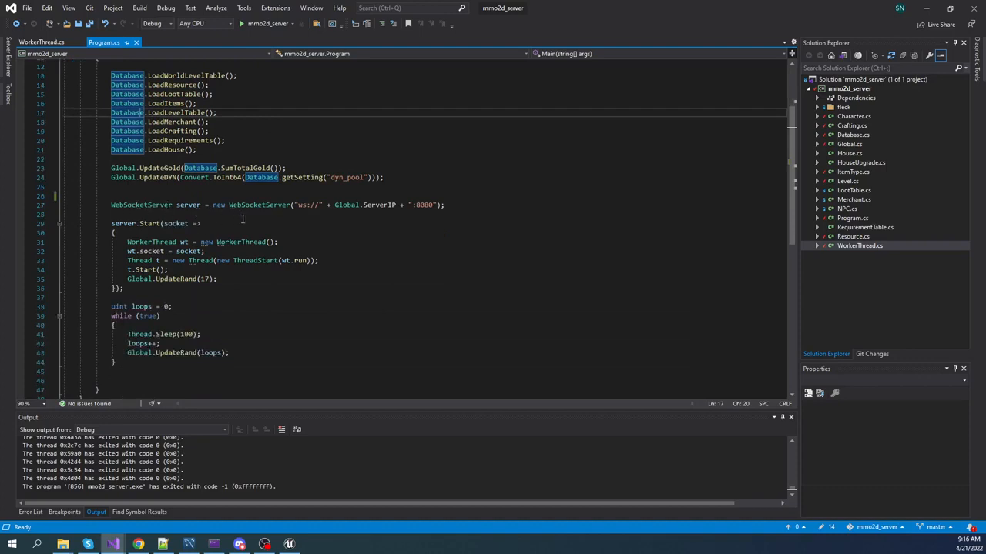
pyautogui.moveTo(386, 222)
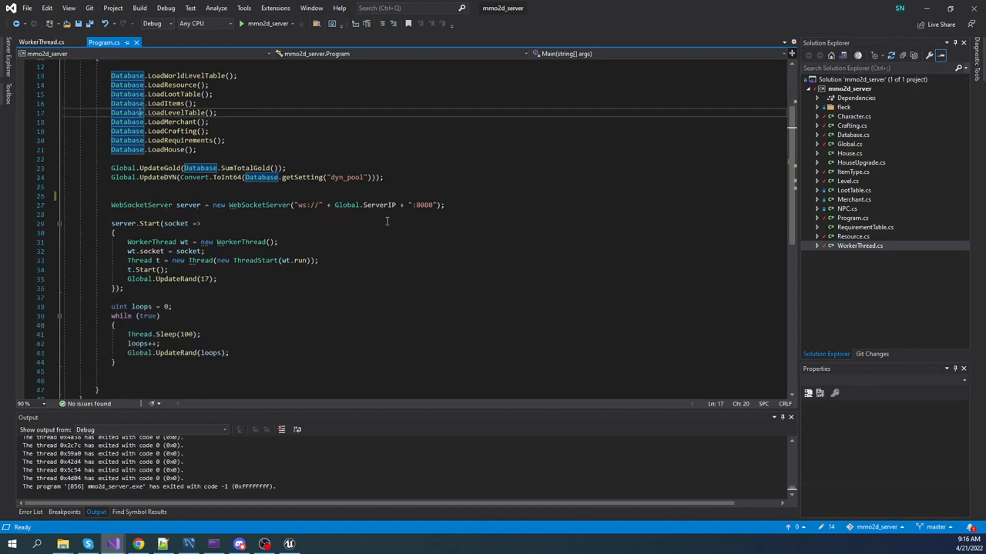
pyautogui.moveTo(434, 225)
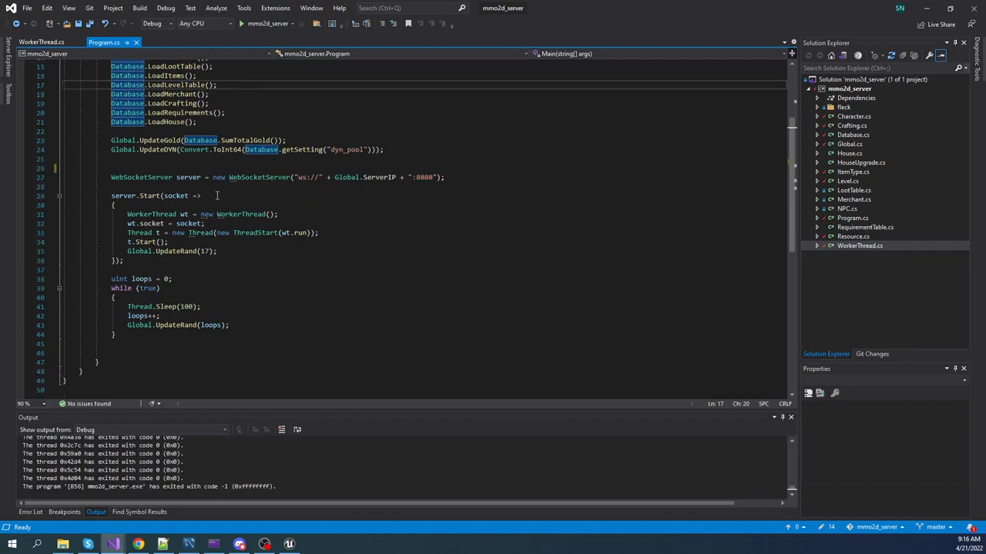
pyautogui.moveTo(177, 195)
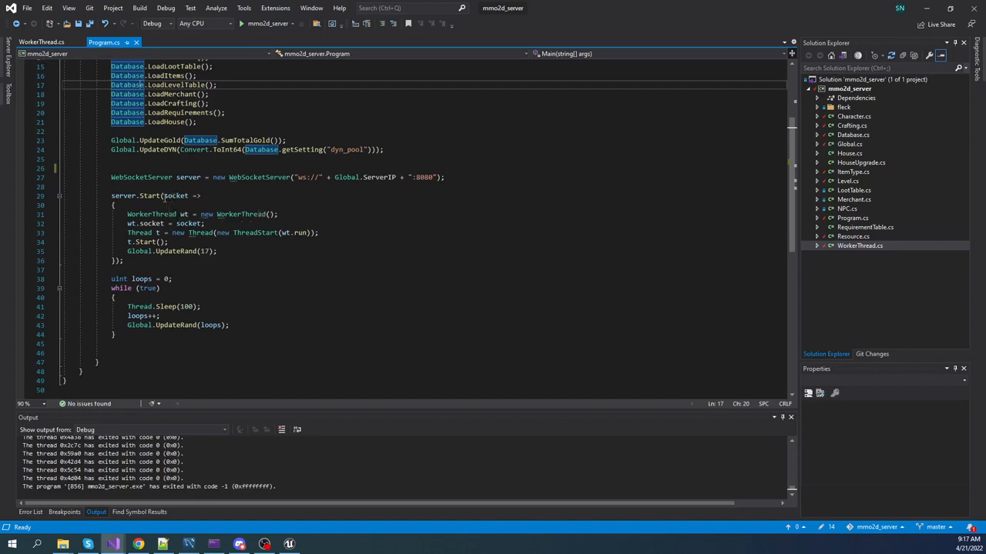
pyautogui.moveTo(363, 225)
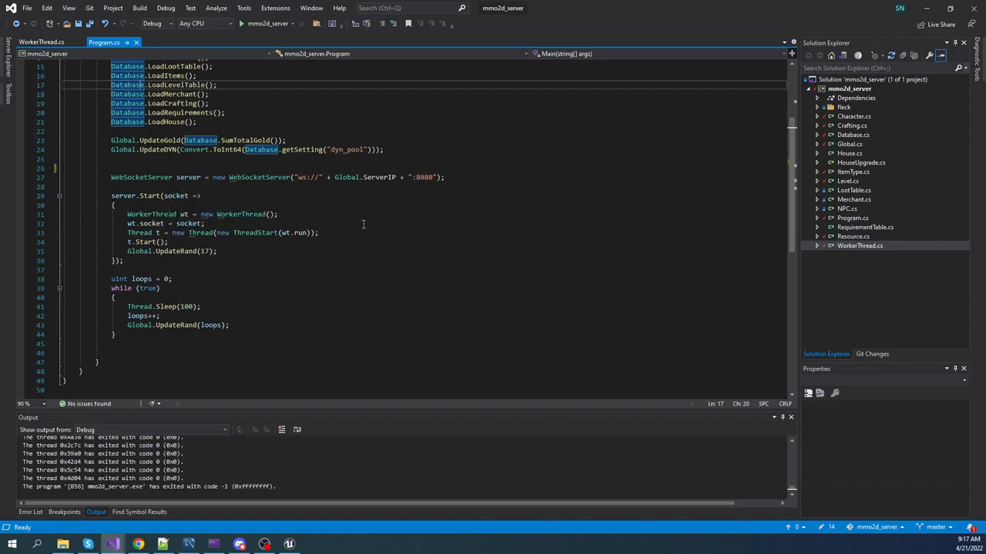
pyautogui.moveTo(348, 228)
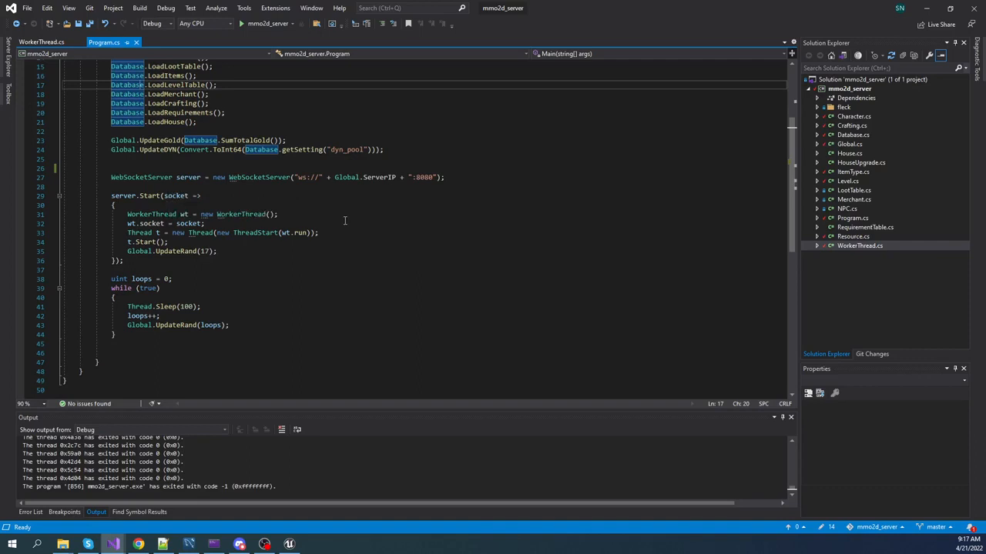
pyautogui.moveTo(307, 260)
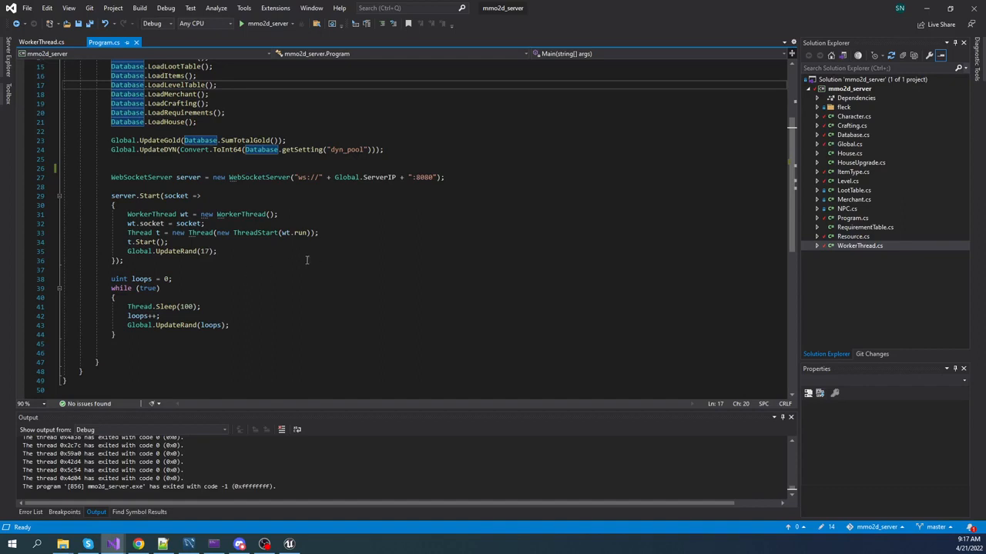
pyautogui.moveTo(293, 213)
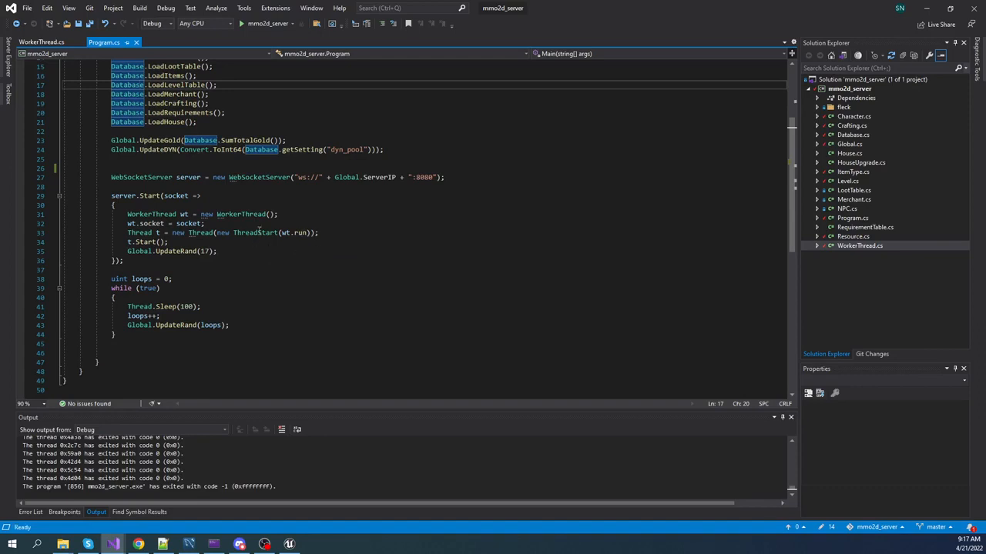
pyautogui.moveTo(243, 214)
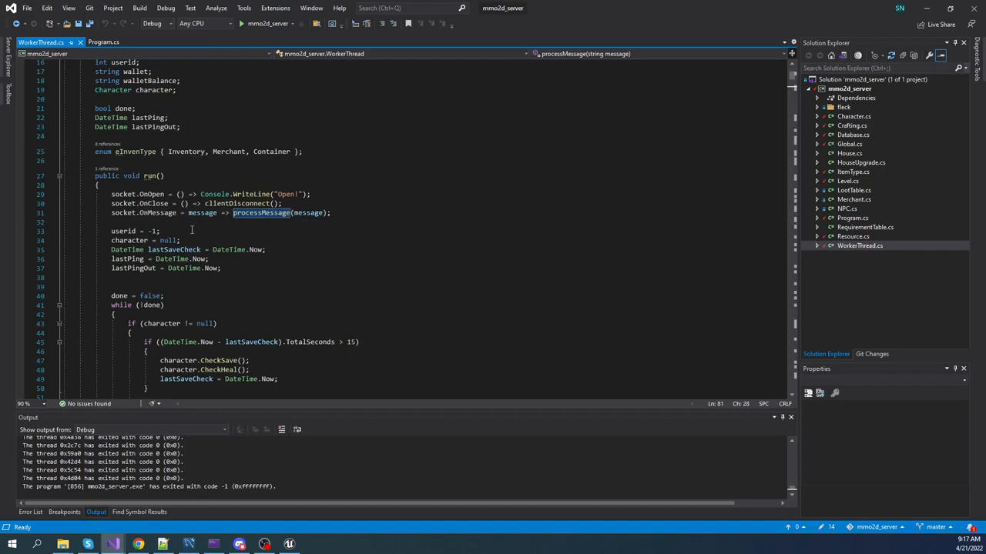
pyautogui.moveTo(363, 210)
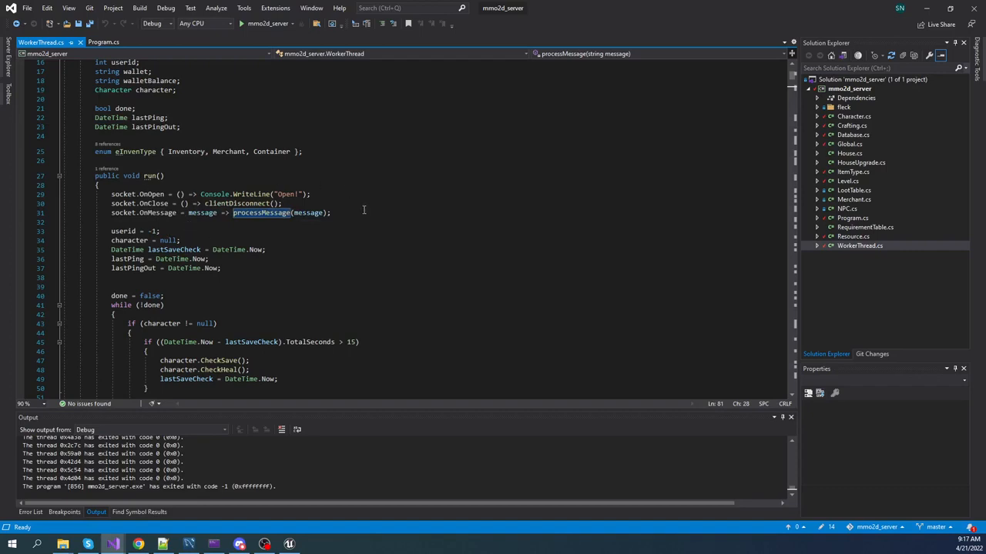
# Scroll through run's socket callbacks, save/ping loop and cleanup to the start of processMessage.
pyautogui.scroll(-3)
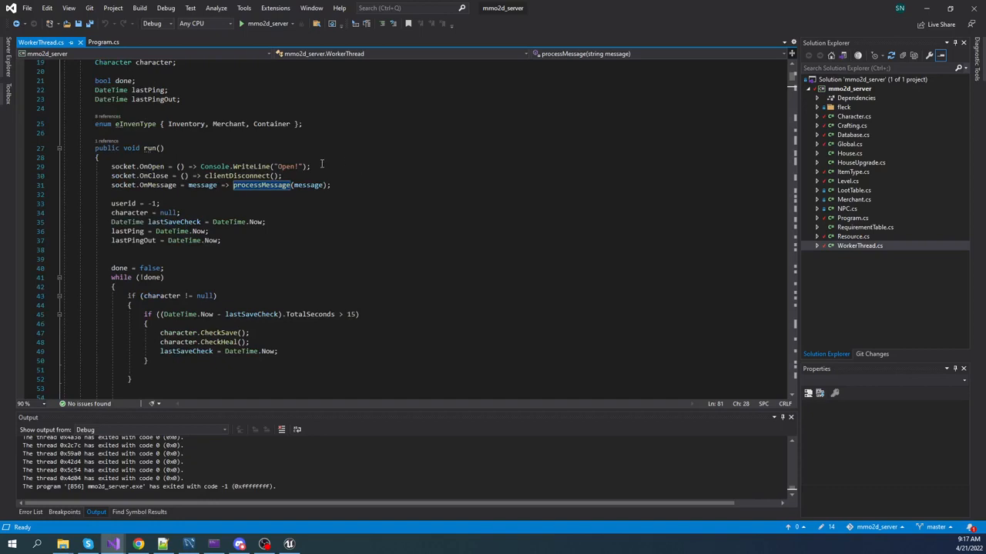
pyautogui.moveTo(322, 166)
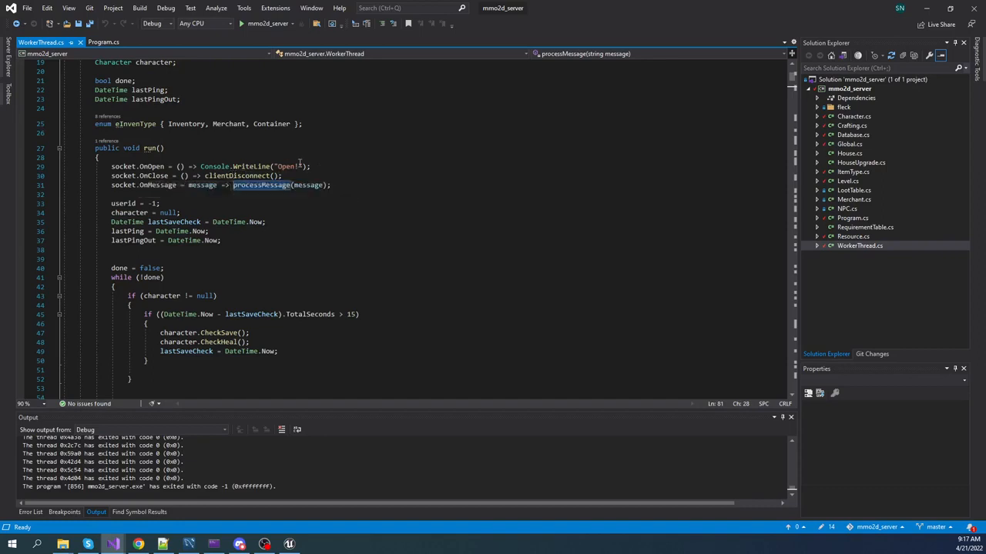
pyautogui.moveTo(348, 163)
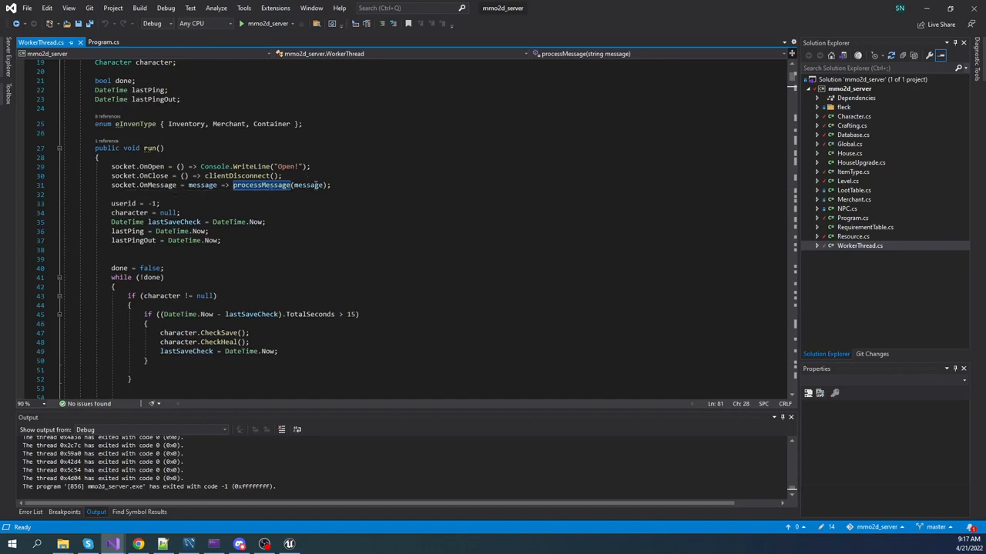
pyautogui.scroll(-3)
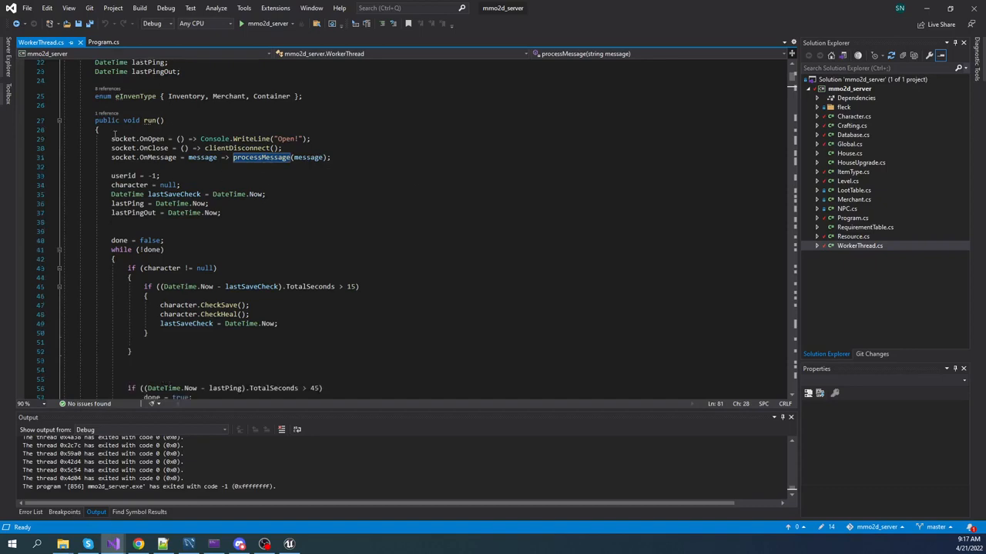
pyautogui.scroll(-3)
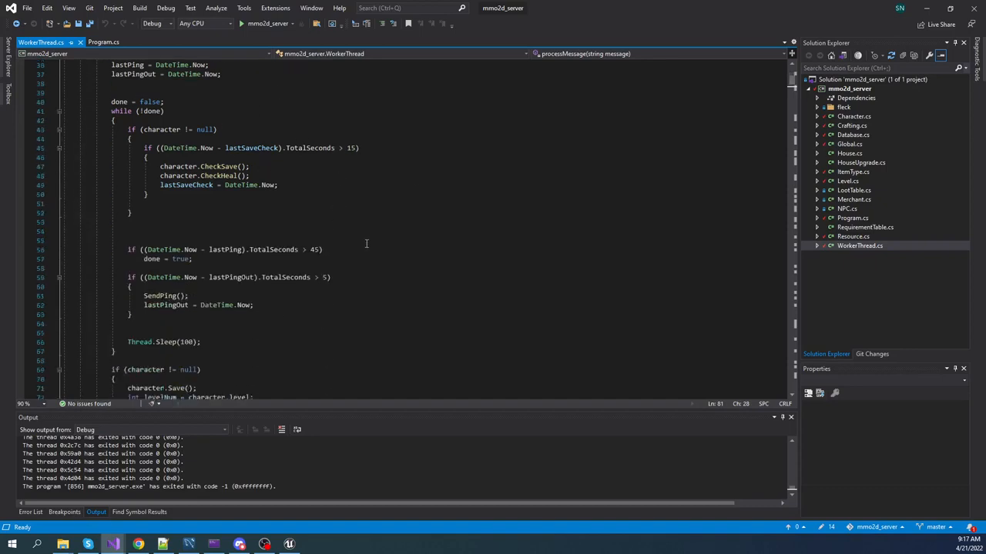
pyautogui.scroll(-3)
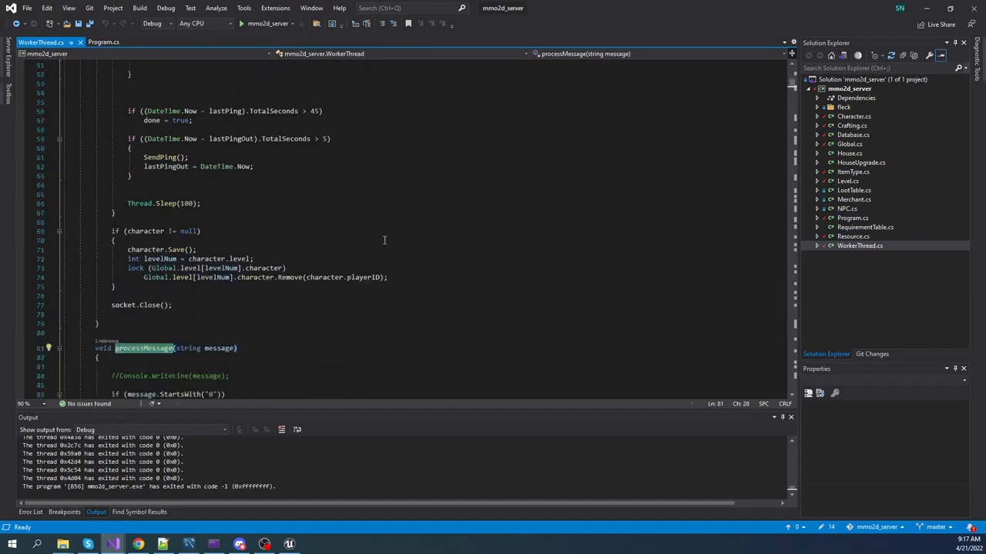
pyautogui.scroll(-3)
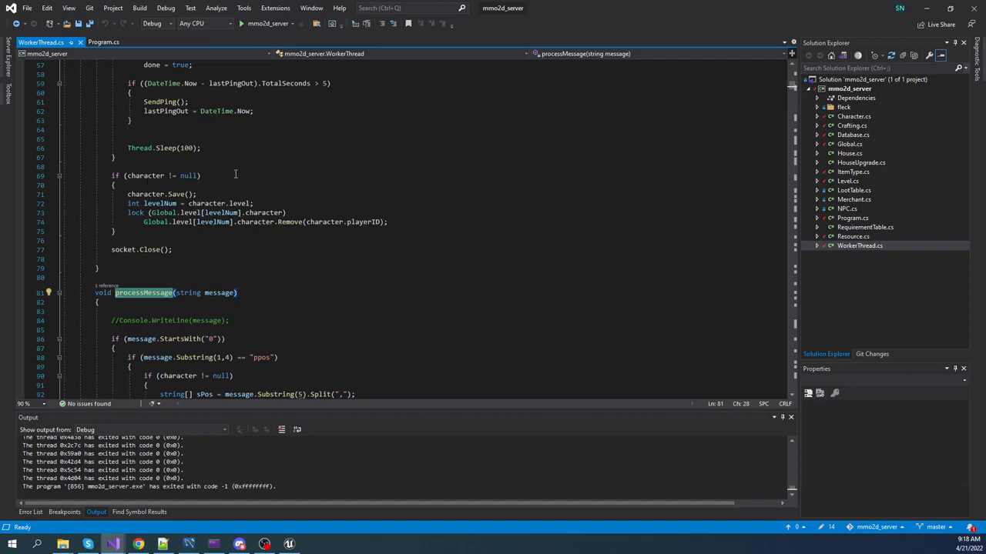
pyautogui.moveTo(299, 148)
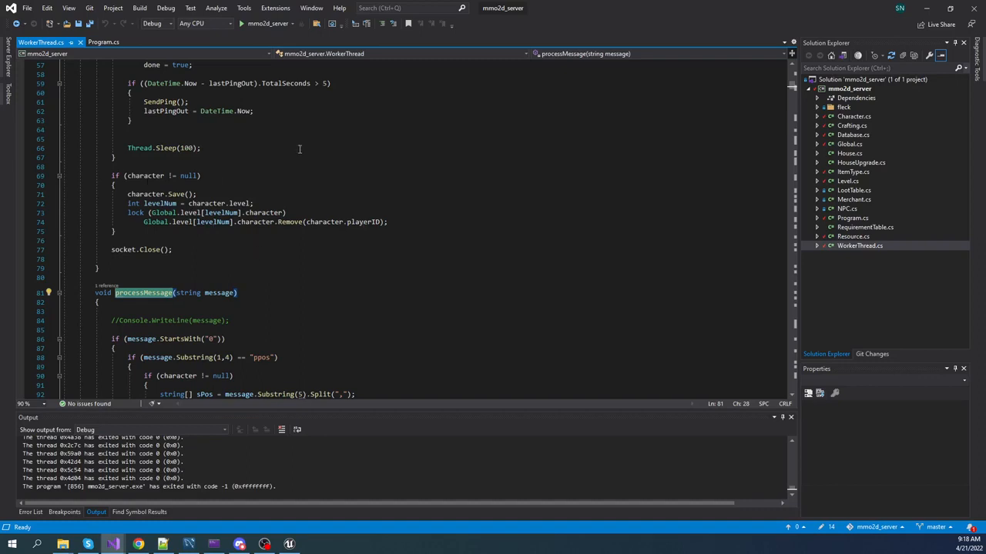
pyautogui.moveTo(188, 169)
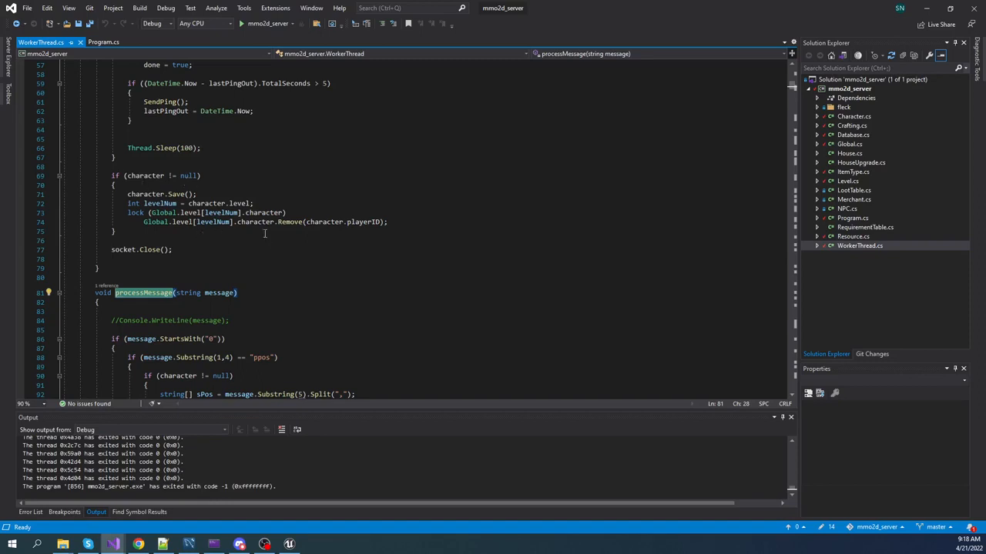
# Skim processMessage's action handlers, clientDisconnect and SendPing, then return to the position-message parsing.
pyautogui.scroll(3)
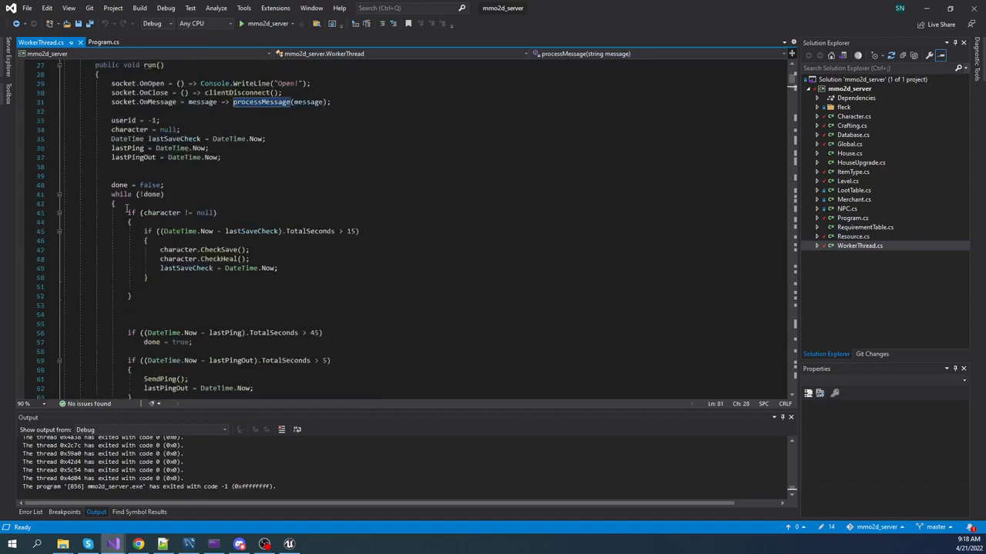
pyautogui.scroll(-3)
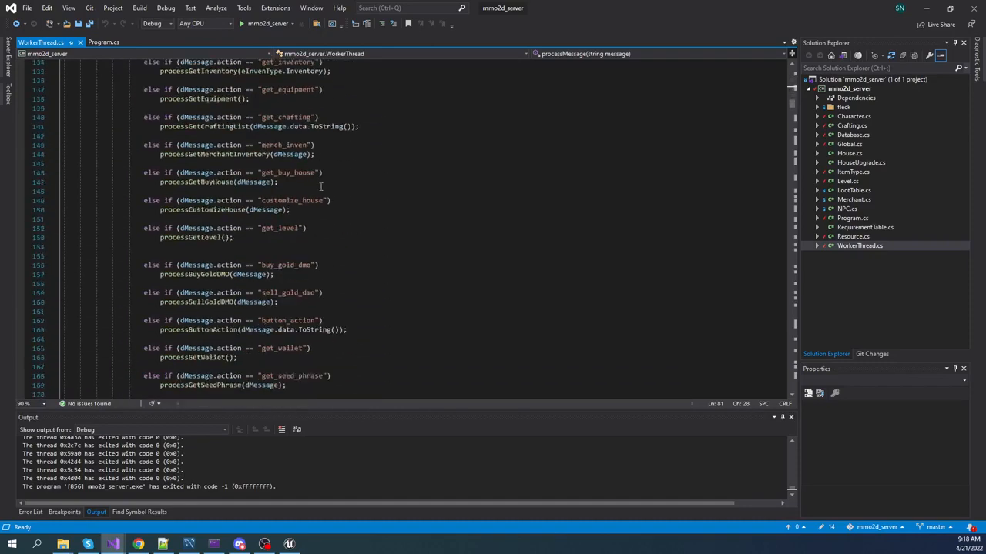
pyautogui.scroll(-3)
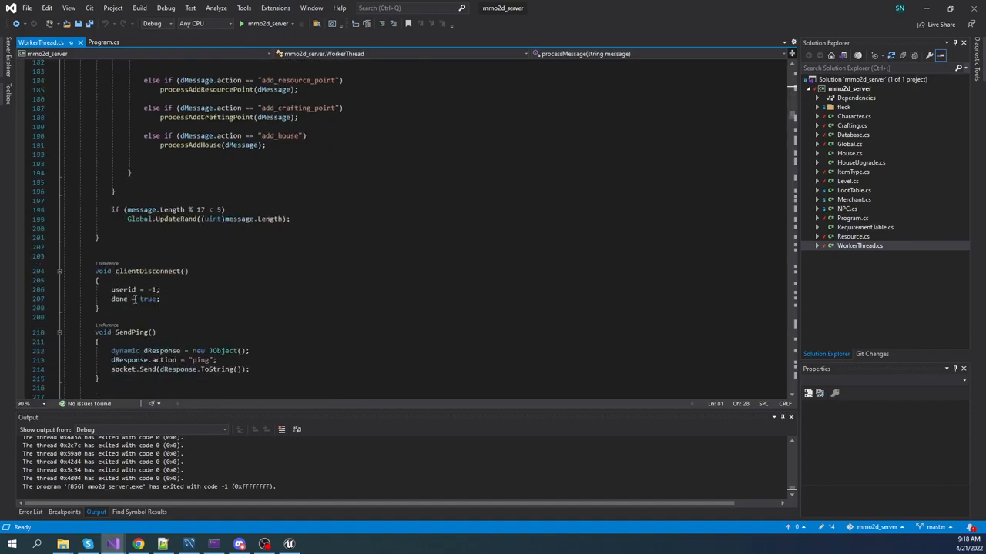
pyautogui.moveTo(221, 288)
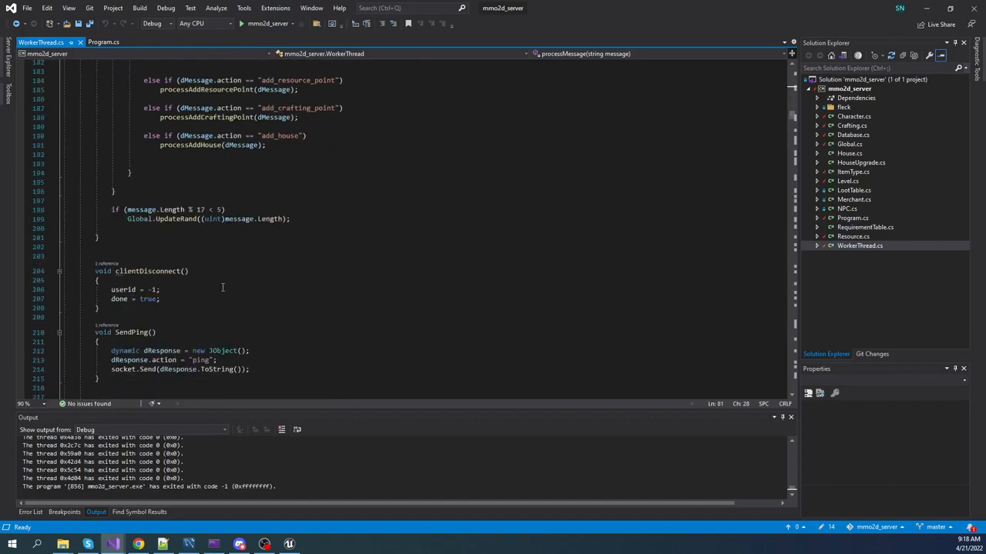
pyautogui.moveTo(311, 238)
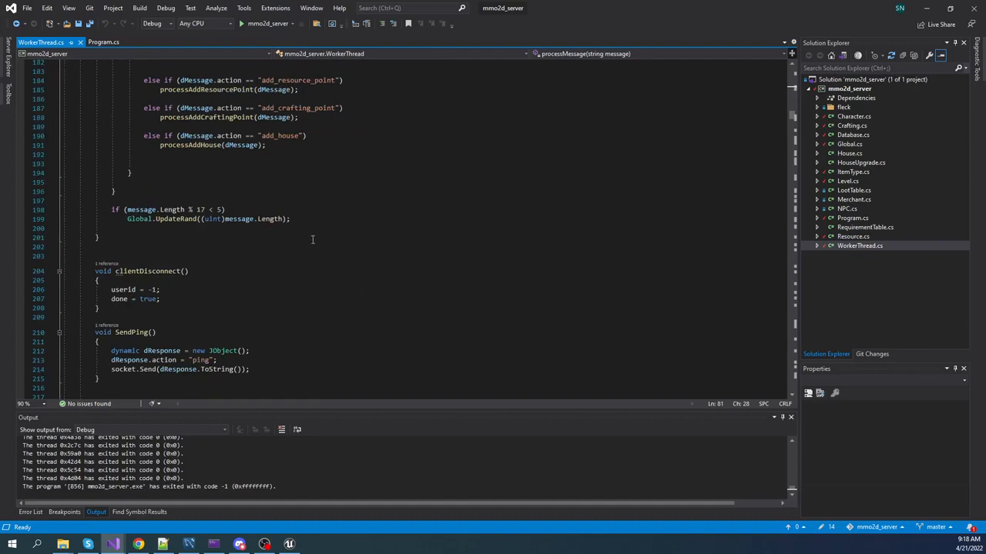
pyautogui.scroll(3)
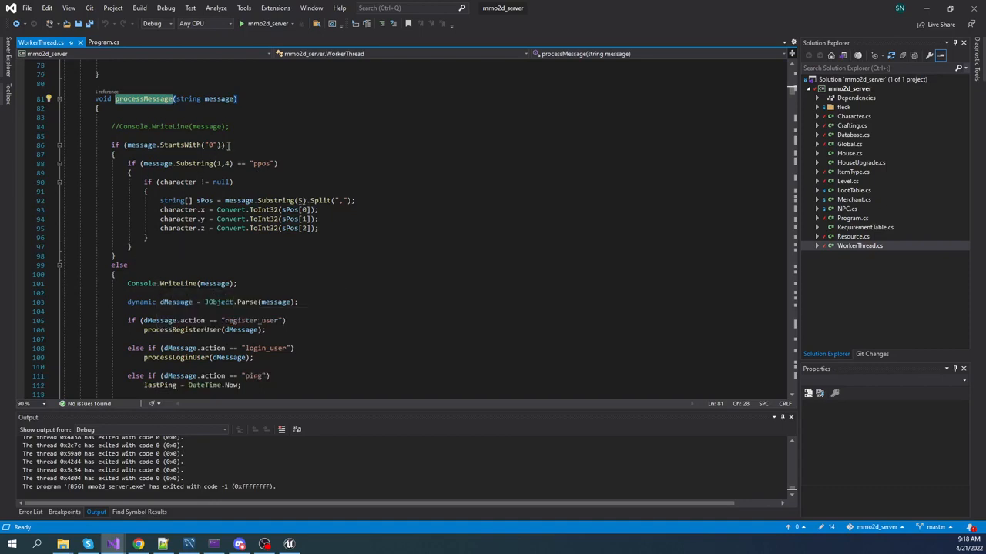
# Scroll to processMessage's register_user, login_user and get_character_list branches.
pyautogui.scroll(-3)
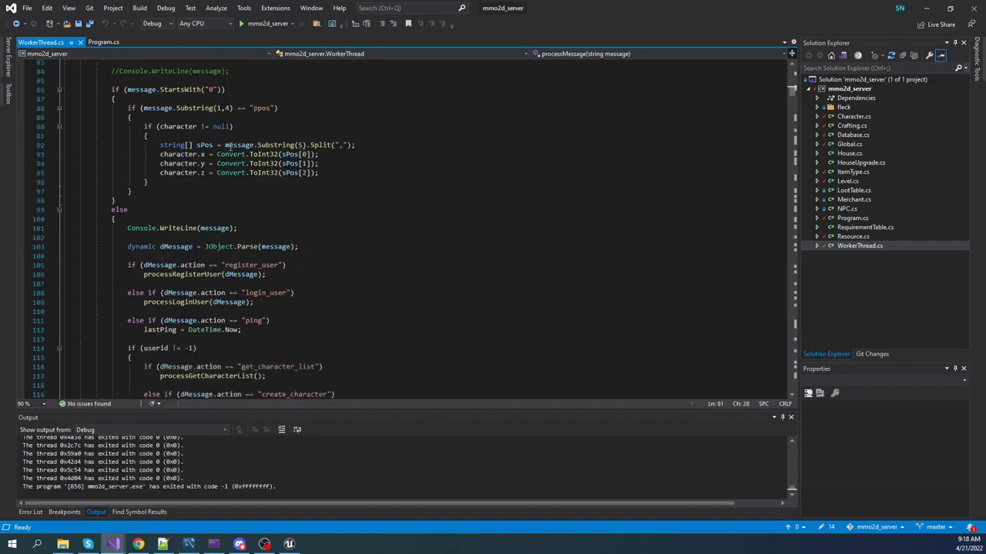
pyautogui.moveTo(332, 283)
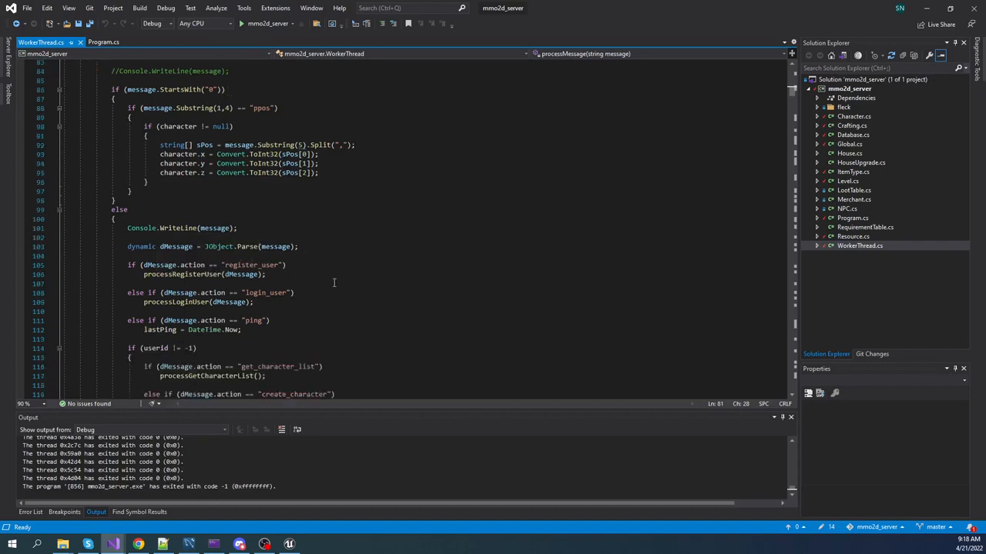
pyautogui.scroll(-3)
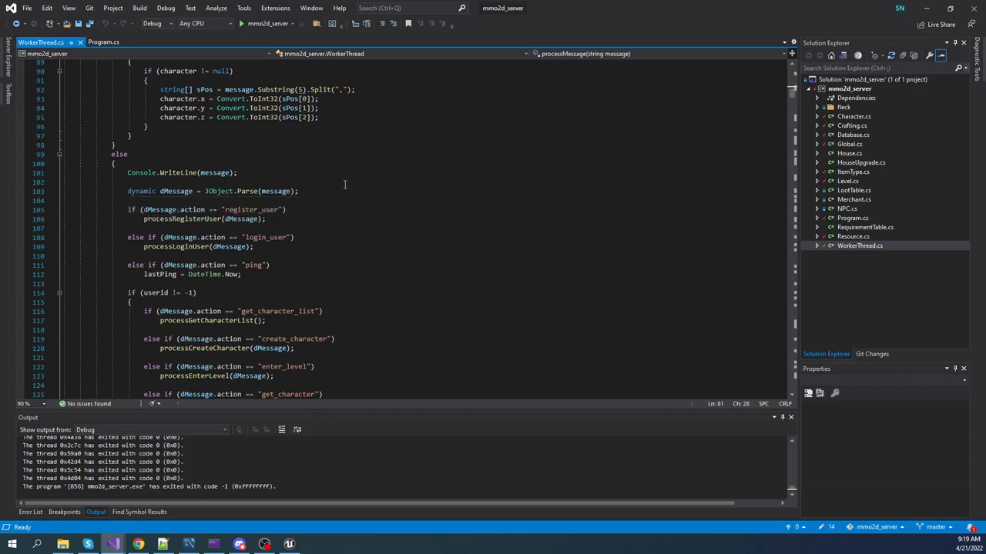
pyautogui.moveTo(345, 185)
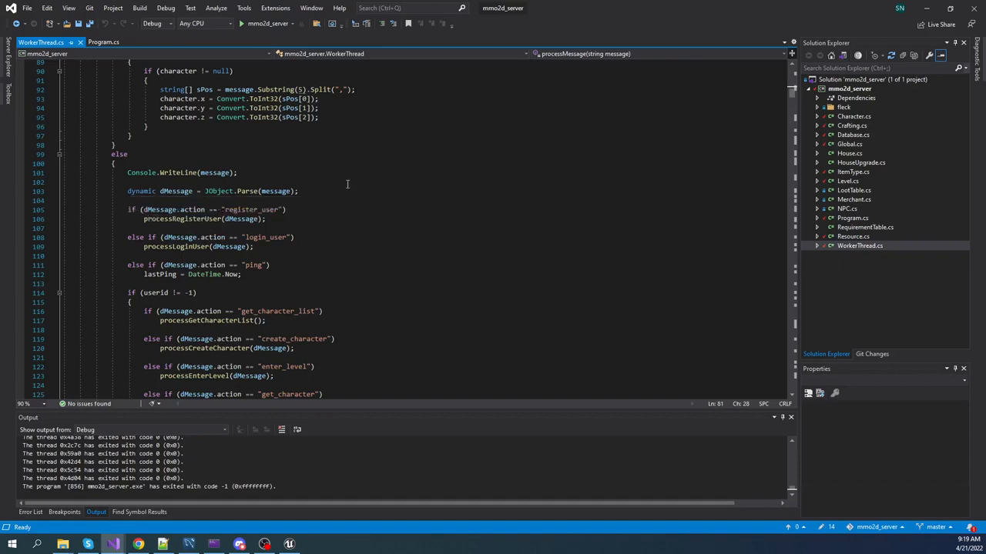
pyautogui.moveTo(213, 203)
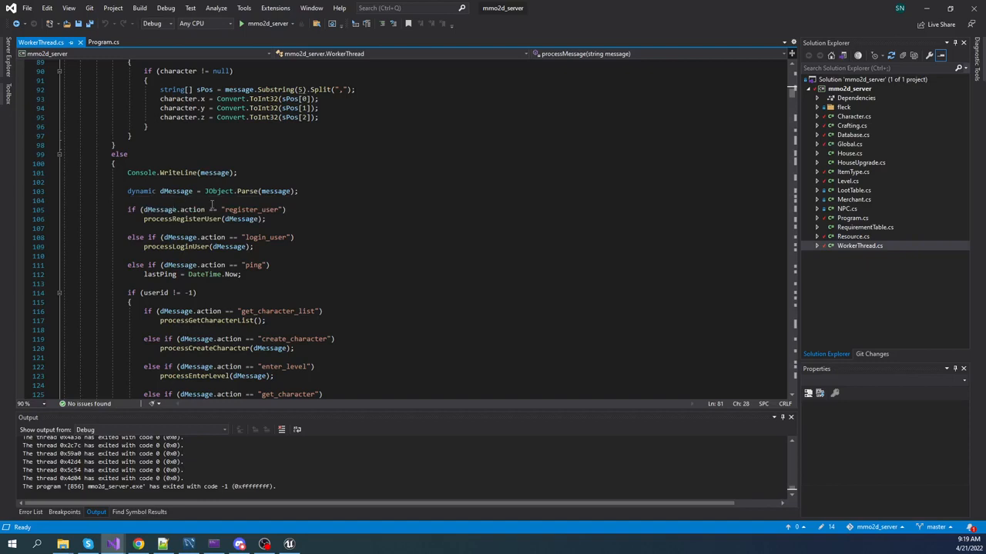
pyautogui.moveTo(363, 191)
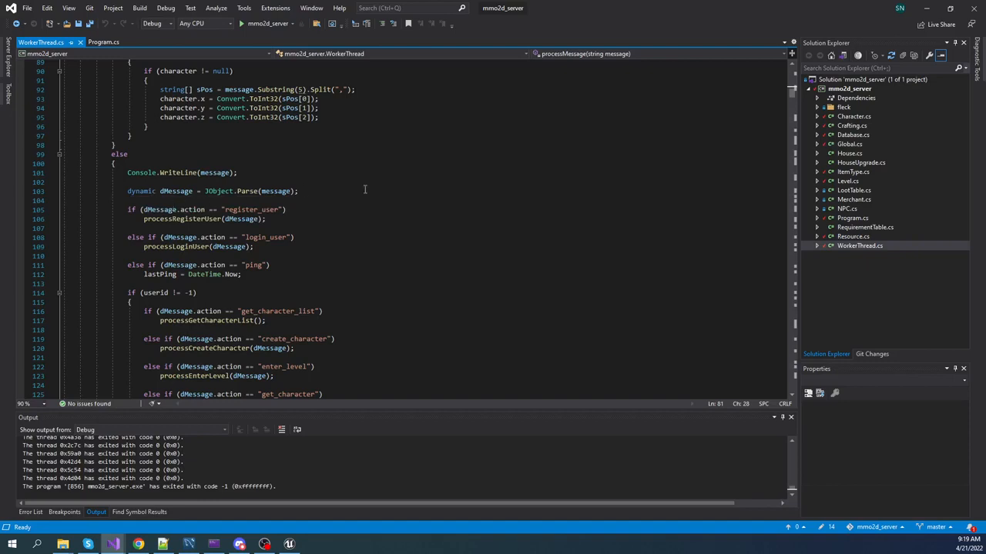
pyautogui.moveTo(219, 225)
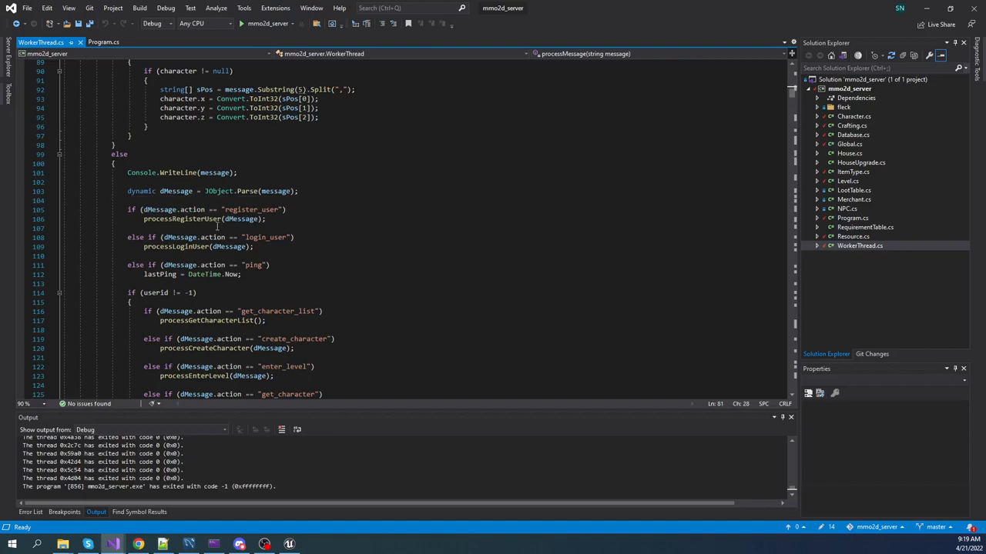
pyautogui.moveTo(319, 288)
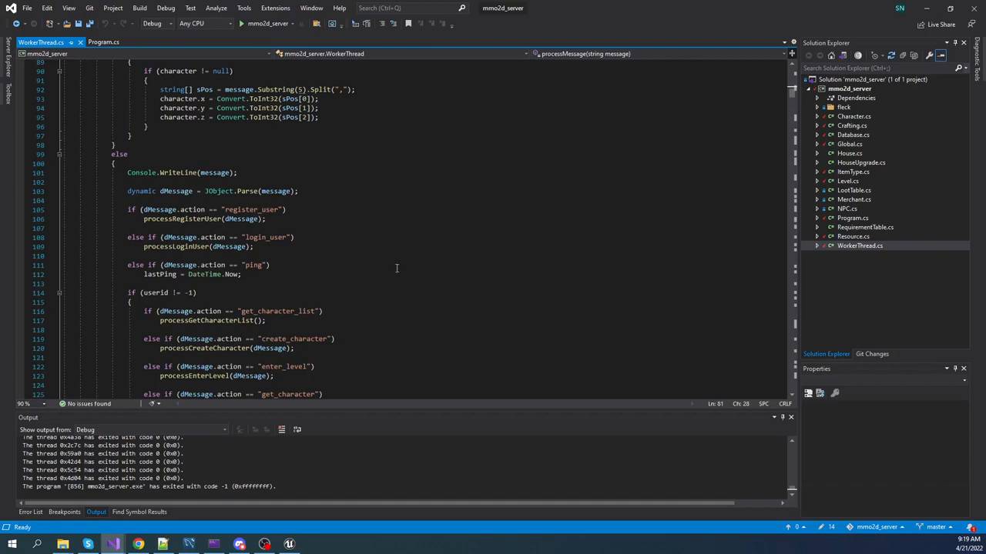
pyautogui.moveTo(397, 268)
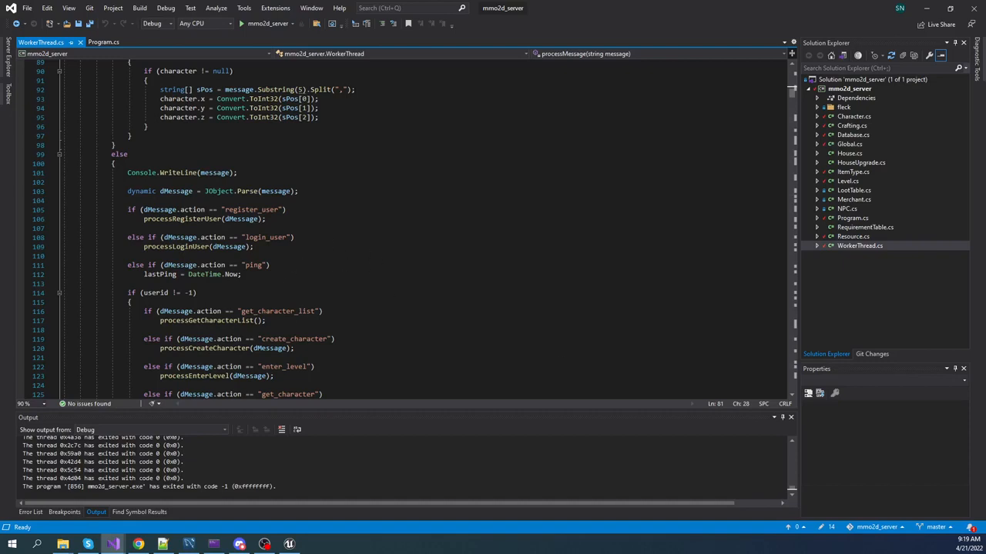